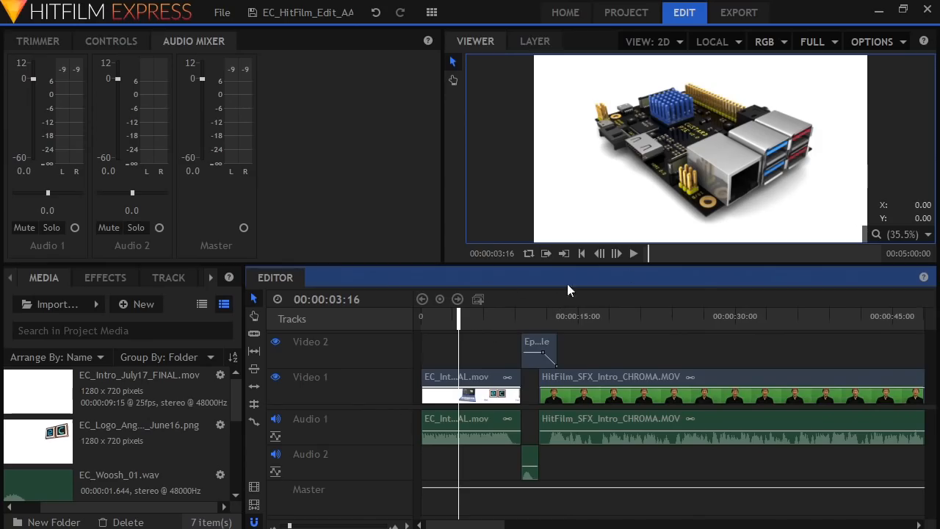
pyautogui.moveTo(581, 351)
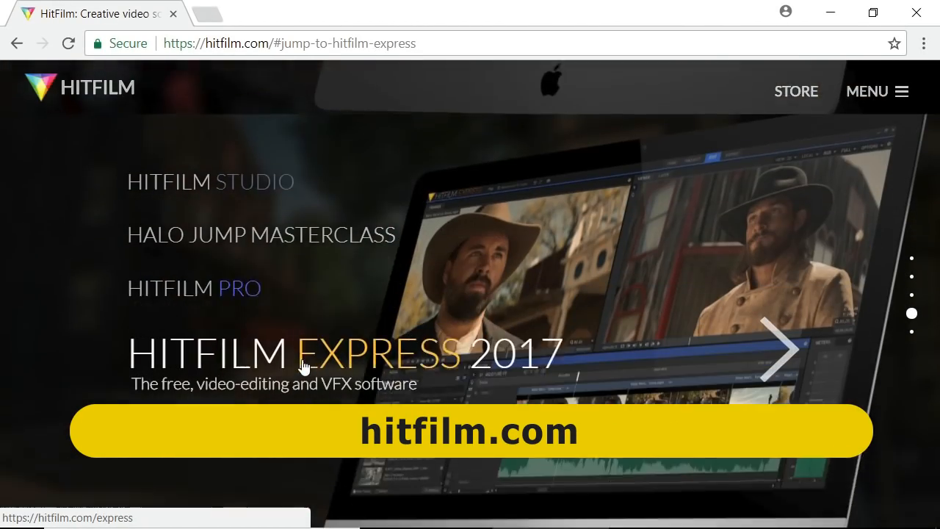
# - Glance at the HitFilm Express web page, then return to the editing project
pyautogui.click(301, 352)
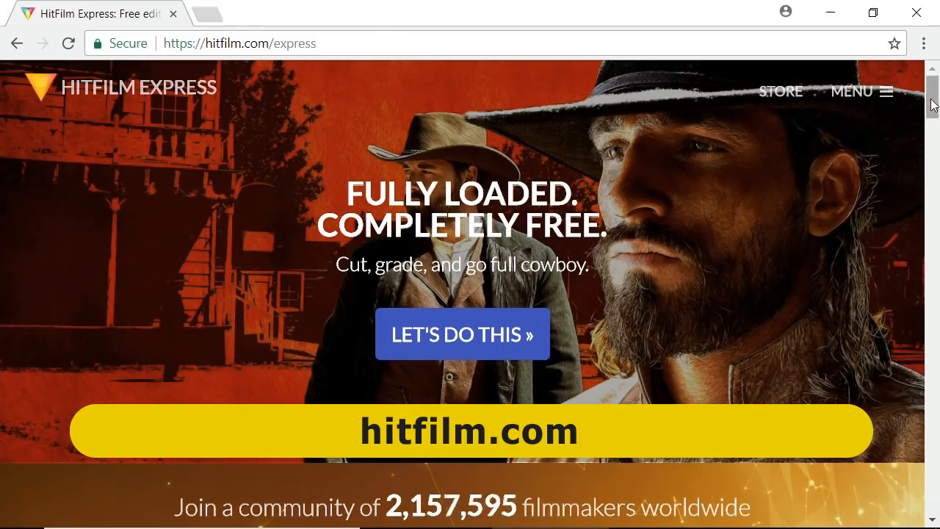
pyautogui.scroll(-3)
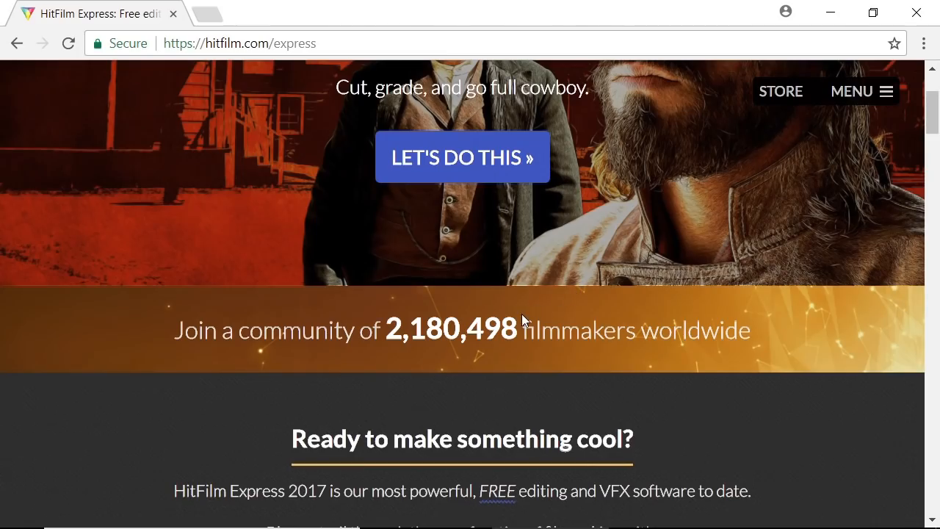
pyautogui.press('alt+tab')
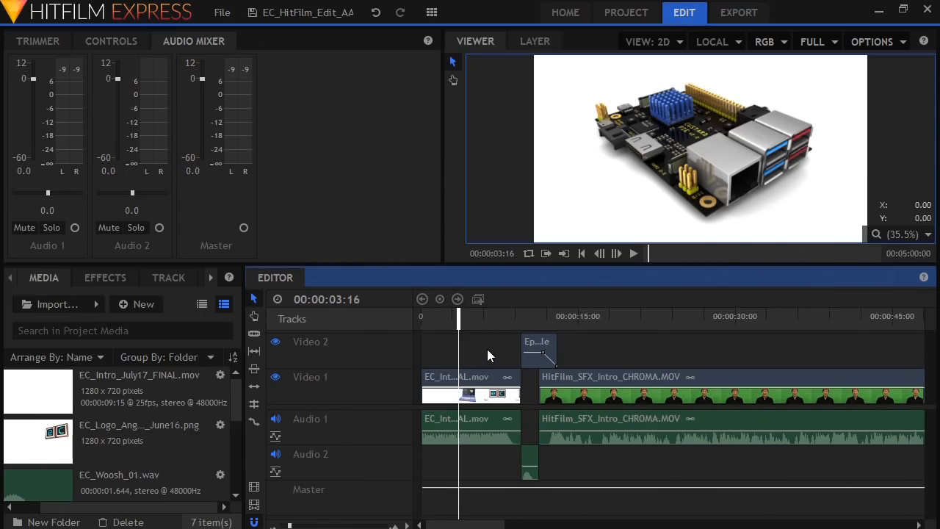
# - Play through the edit, pause on the presenter footage and select the green-screen clip for removal
pyautogui.click(633, 254)
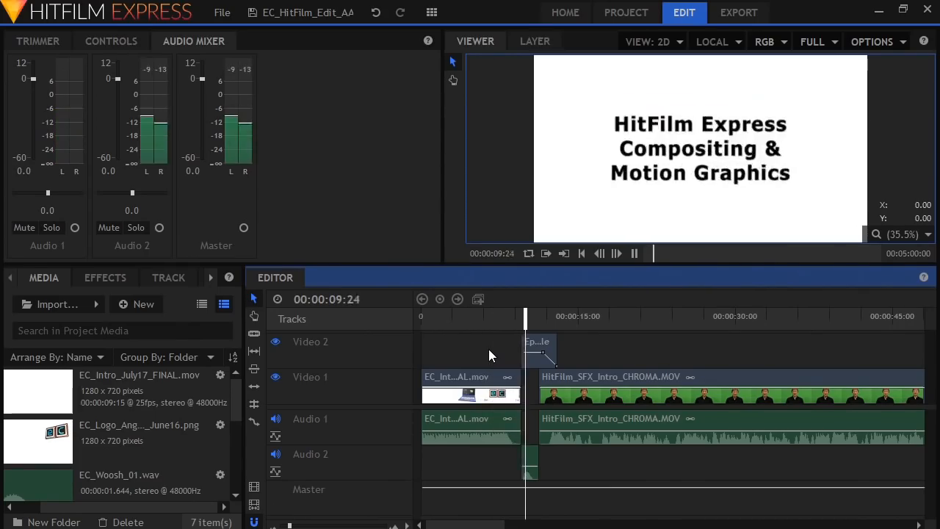
pyautogui.click(617, 254)
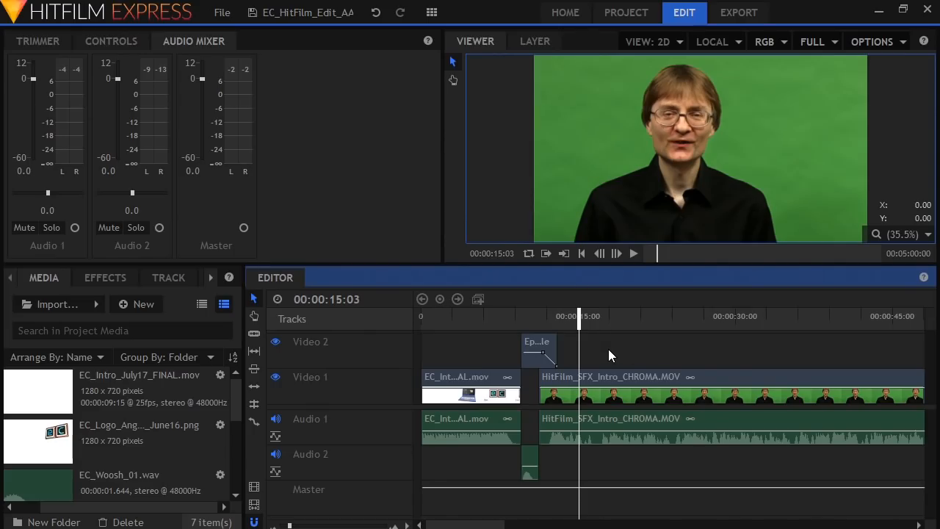
pyautogui.moveTo(500, 387)
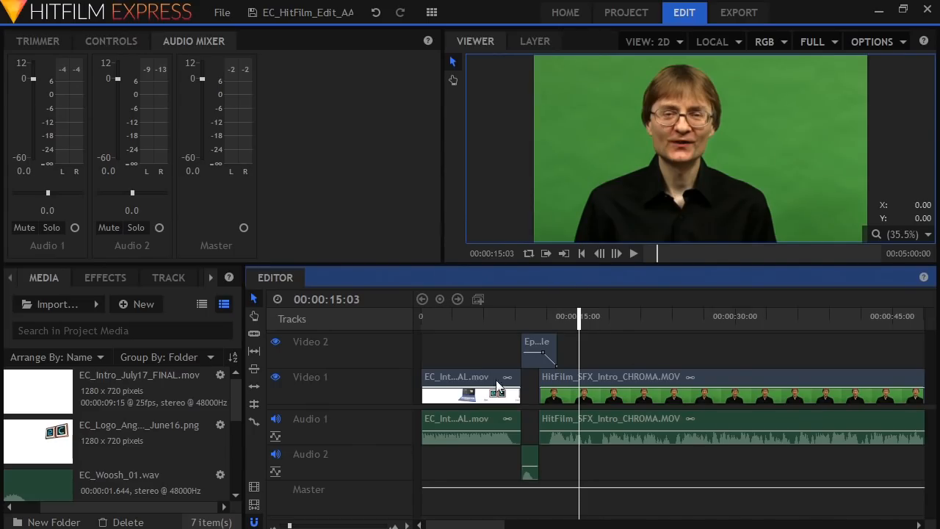
pyautogui.moveTo(581, 316); pyautogui.dragTo(551, 316)
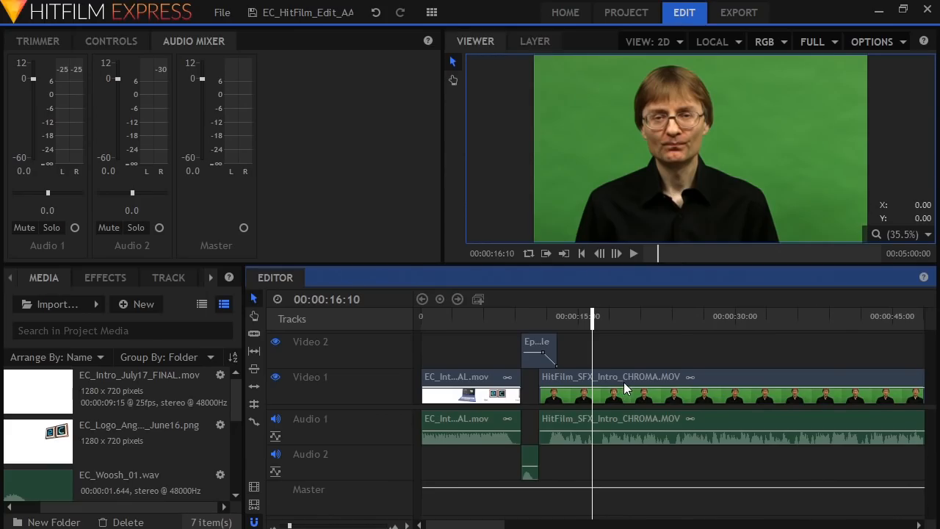
pyautogui.click(617, 389)
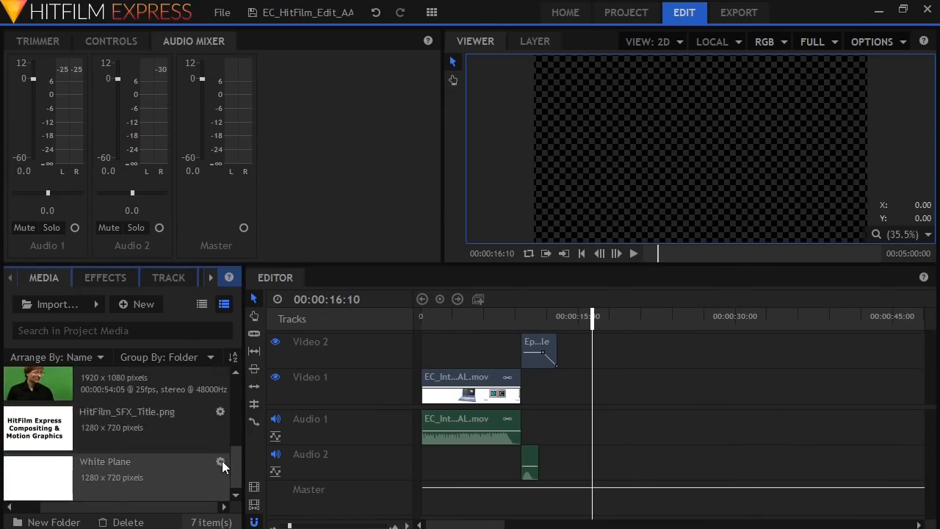
# - Switch the Media panel to a compact list view of the project files
pyautogui.click(202, 305)
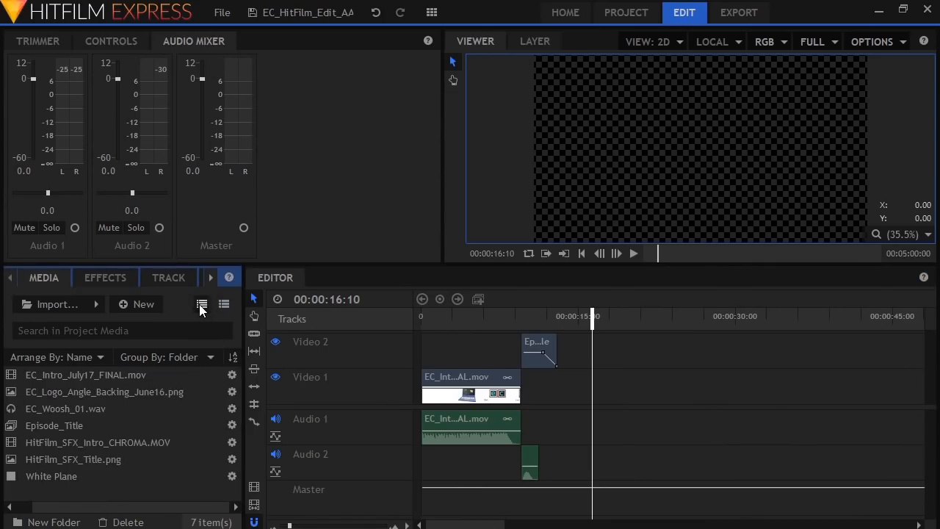
pyautogui.click(84, 374)
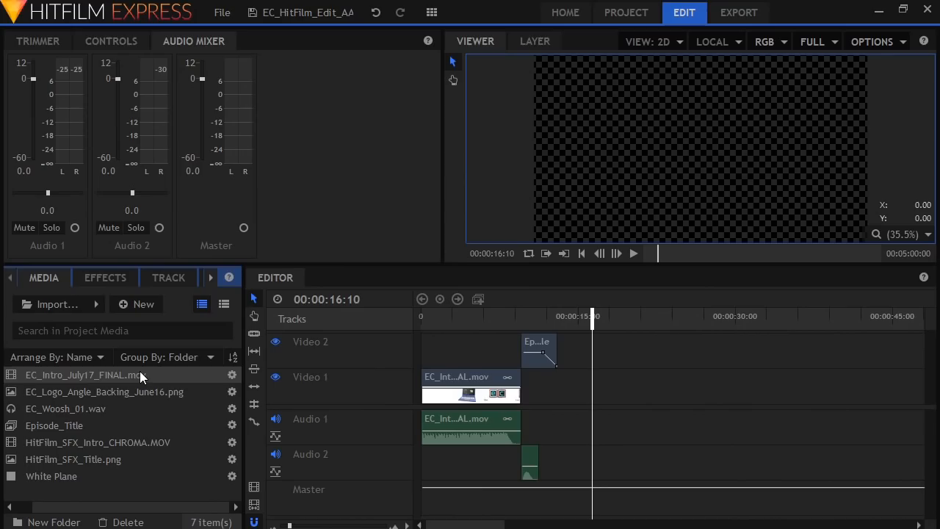
pyautogui.click(202, 304)
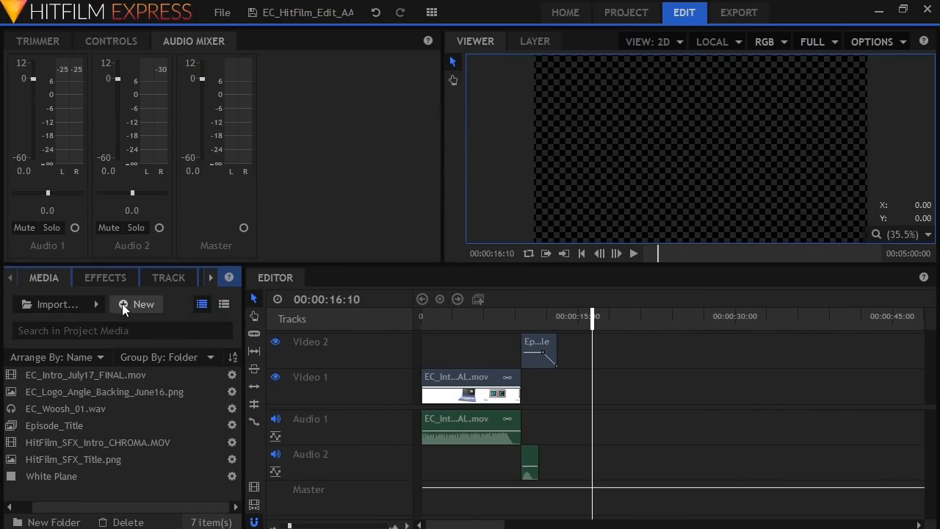
# - Create composite shot EC_HitFilm_SFX_Intro, 52 seconds long at 720p HD, 25 fps, and confirm
pyautogui.click(143, 303)
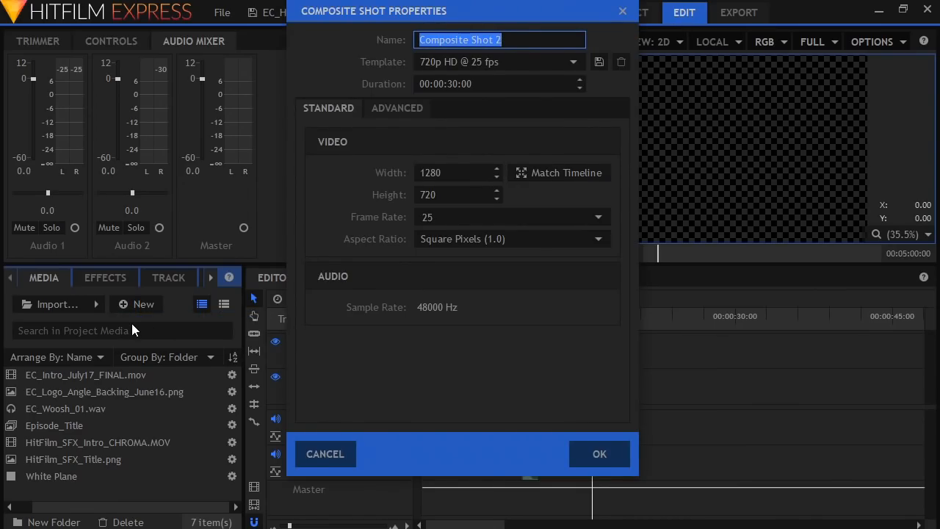
pyautogui.write('EC_')
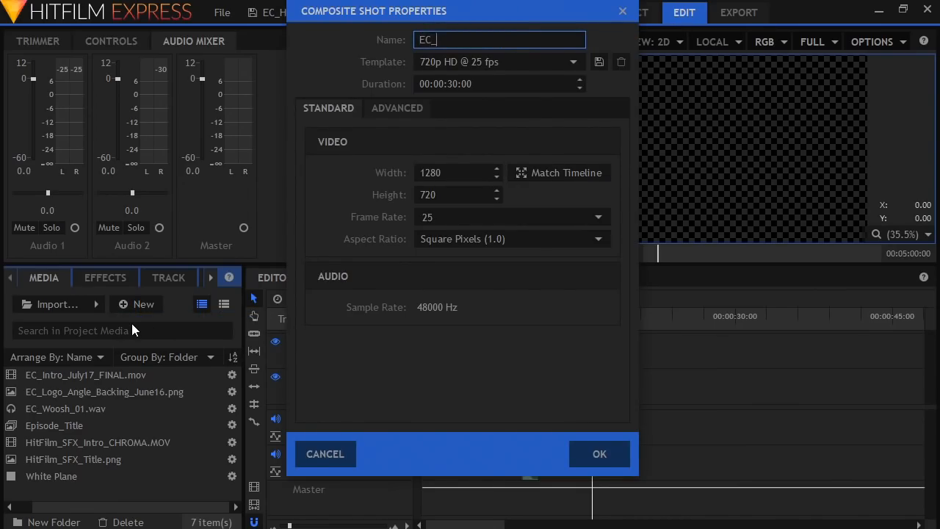
pyautogui.write('HitFilm_SFX_Intro')
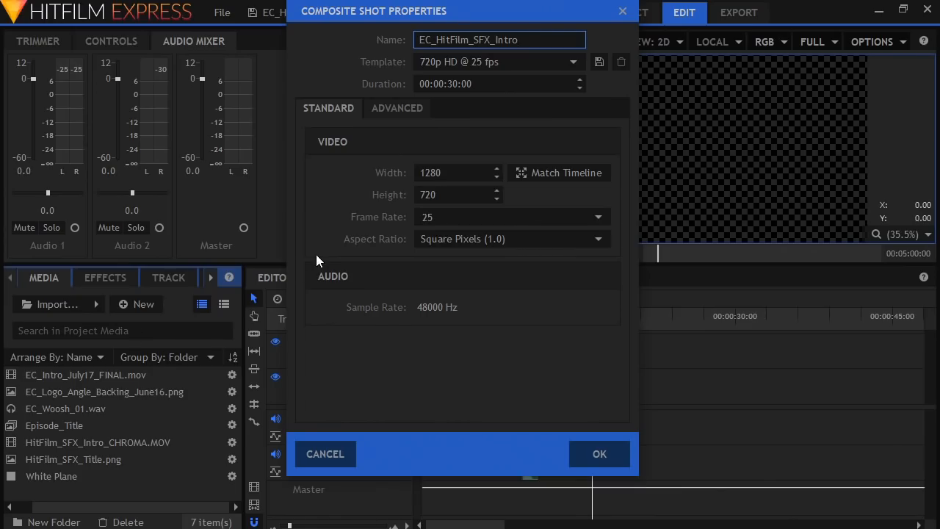
pyautogui.click(452, 83)
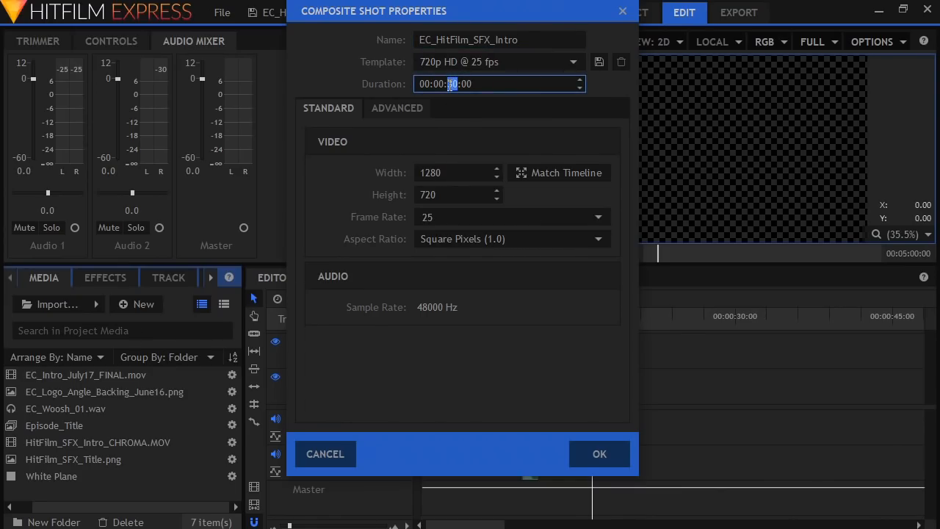
pyautogui.write('52')
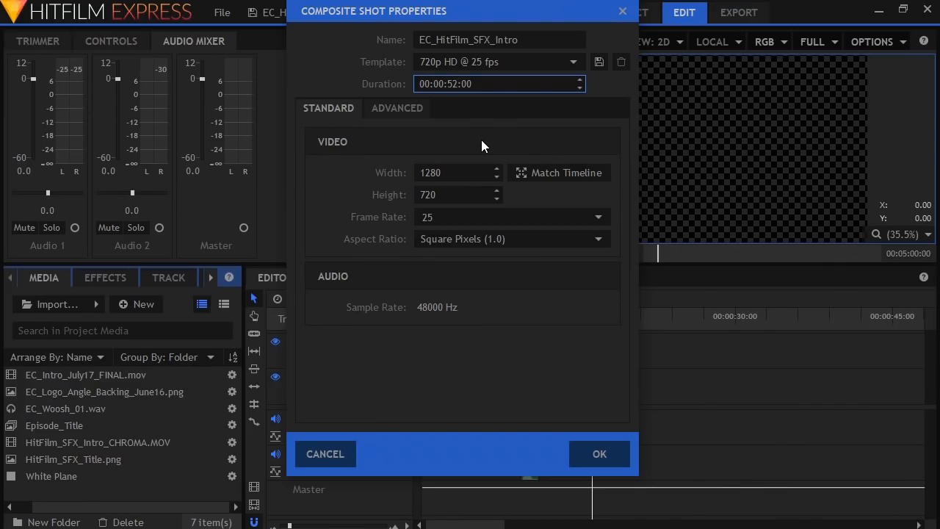
pyautogui.moveTo(479, 147)
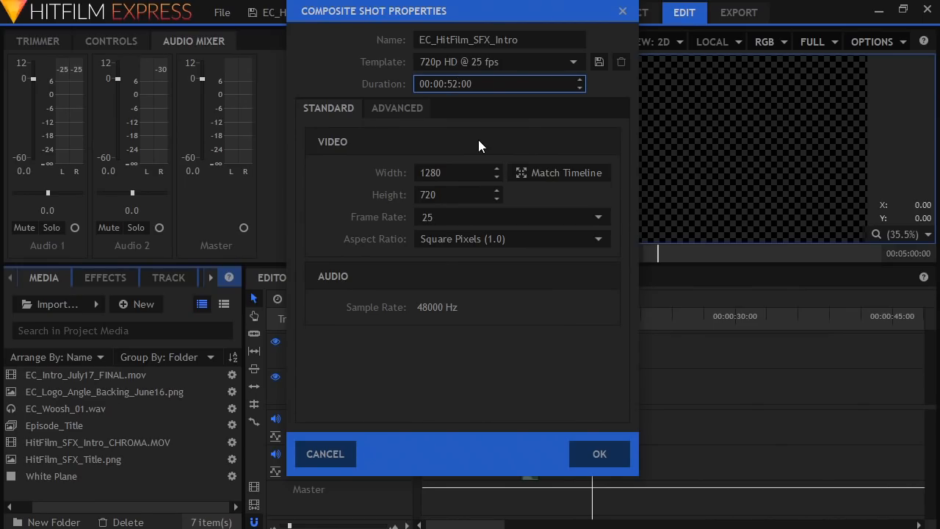
pyautogui.moveTo(476, 351)
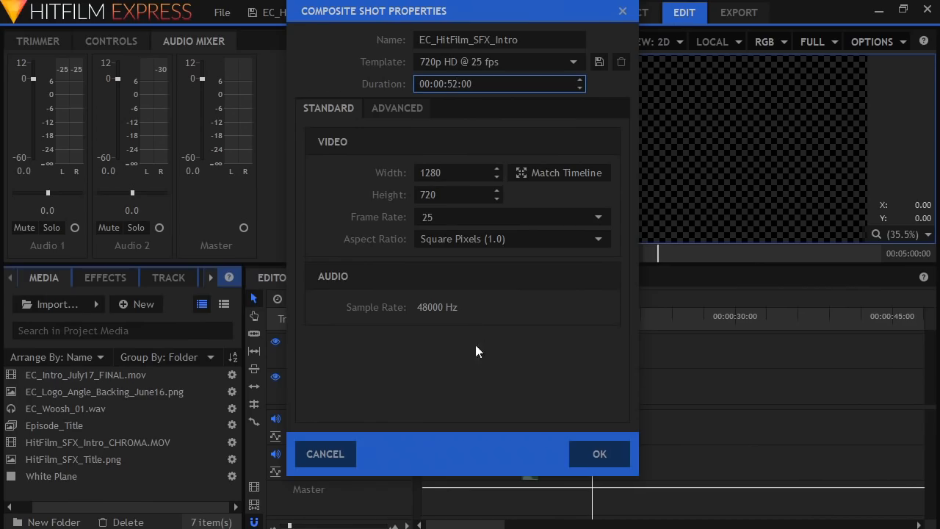
pyautogui.click(600, 453)
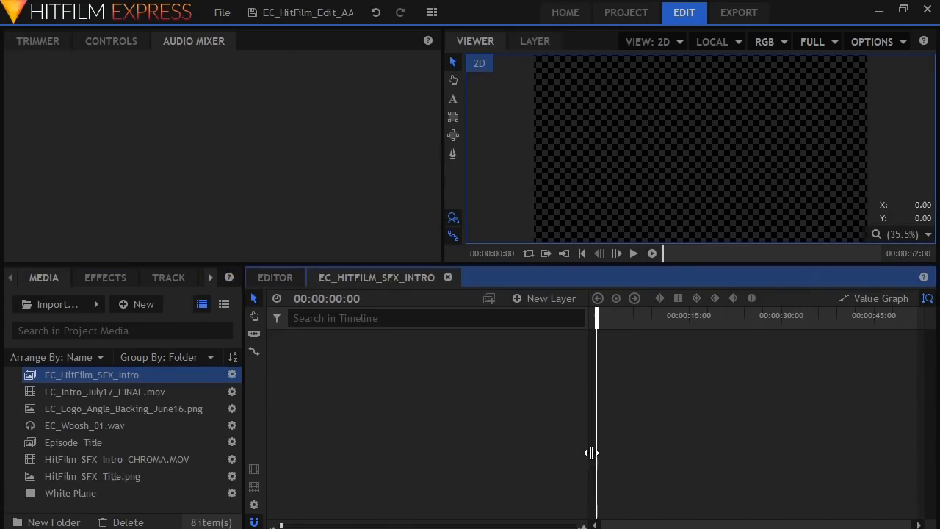
pyautogui.moveTo(572, 370)
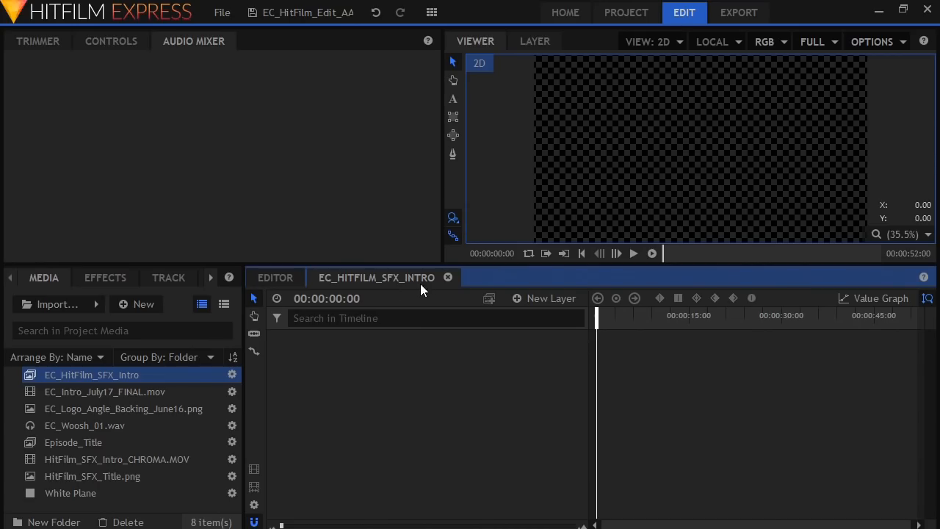
# - Show the Controls panel for the new composite shot's layers
pyautogui.click(111, 42)
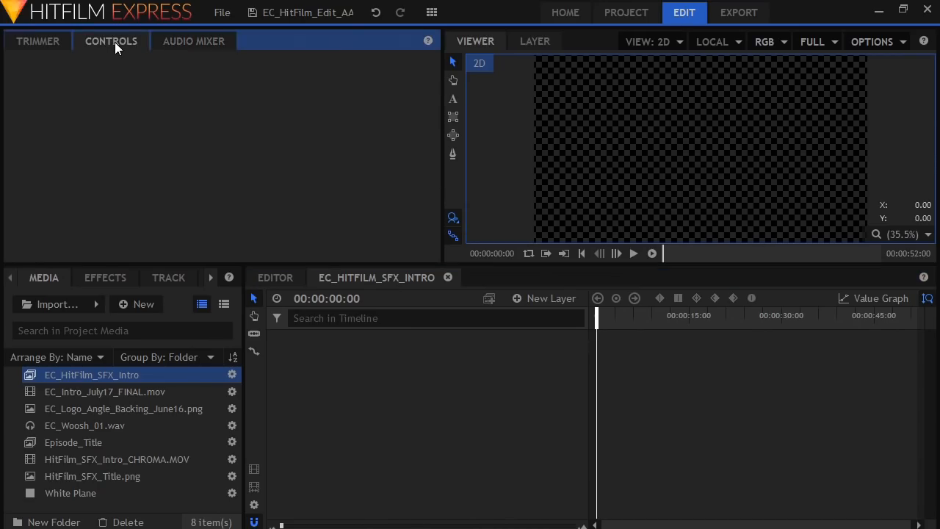
pyautogui.moveTo(428, 474)
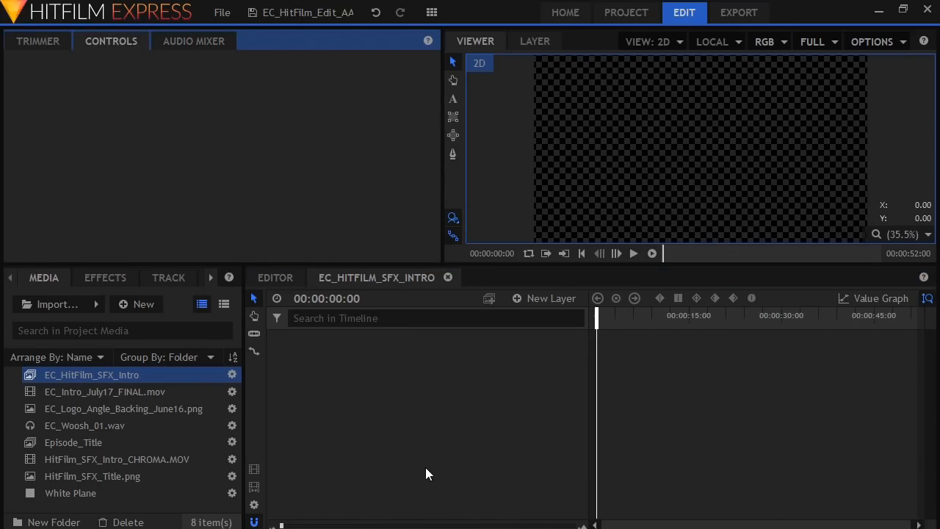
pyautogui.moveTo(525, 430)
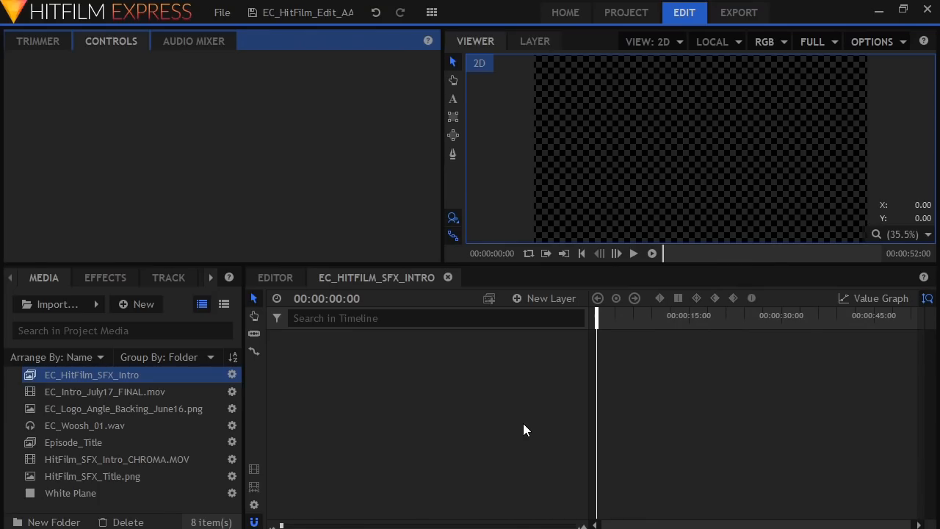
pyautogui.moveTo(517, 428)
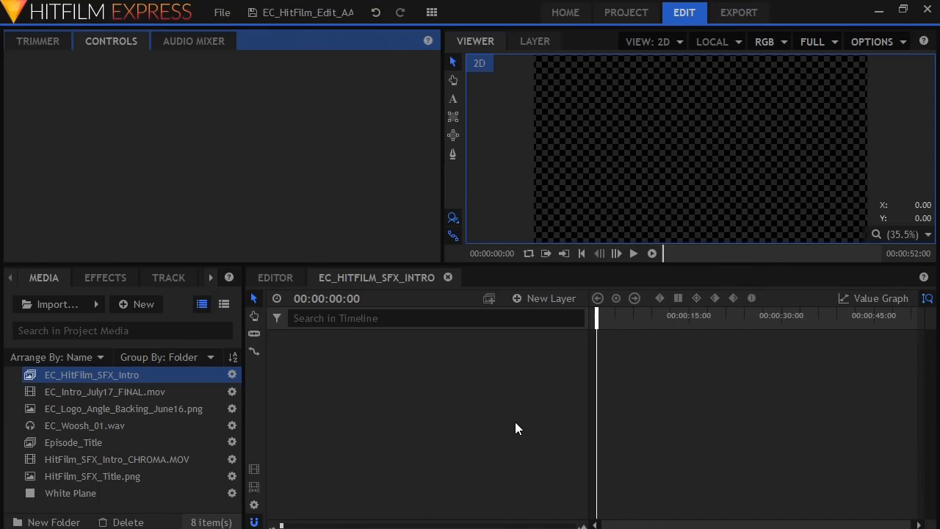
pyautogui.moveTo(128, 410)
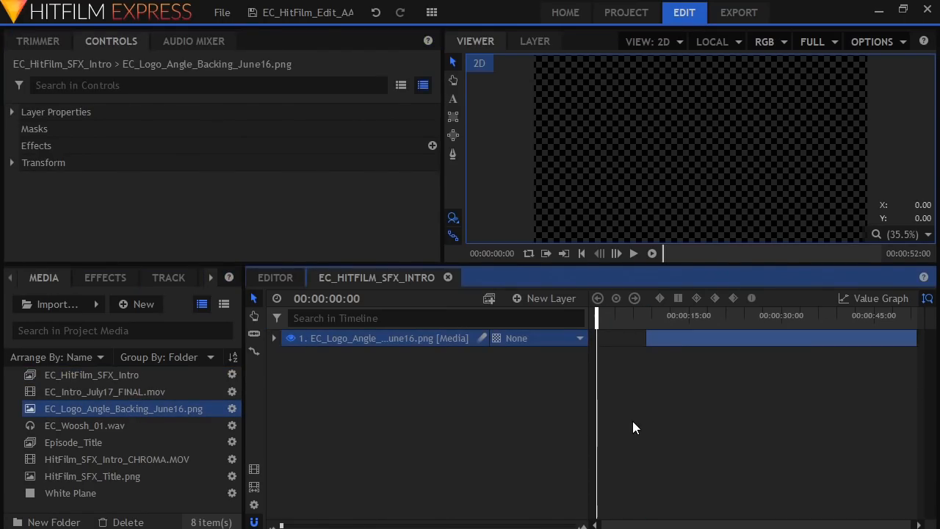
pyautogui.moveTo(648, 346)
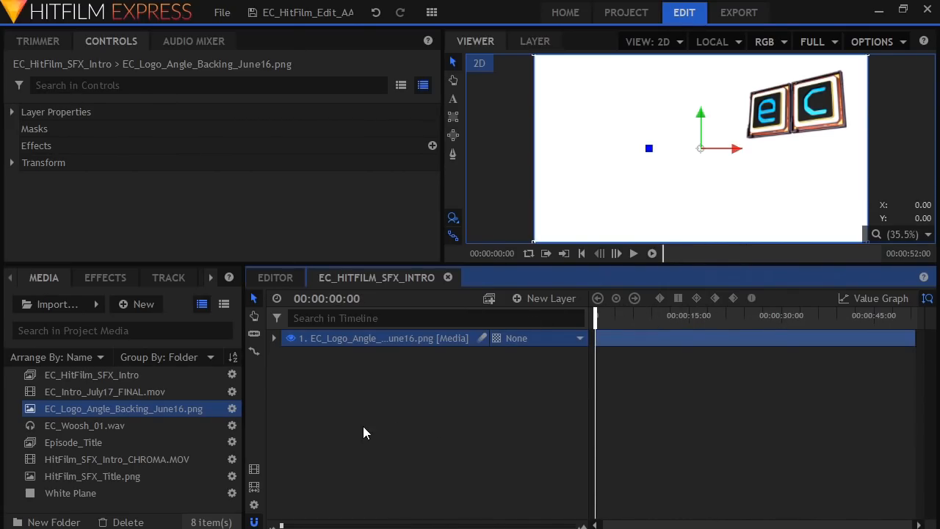
pyautogui.click(117, 459)
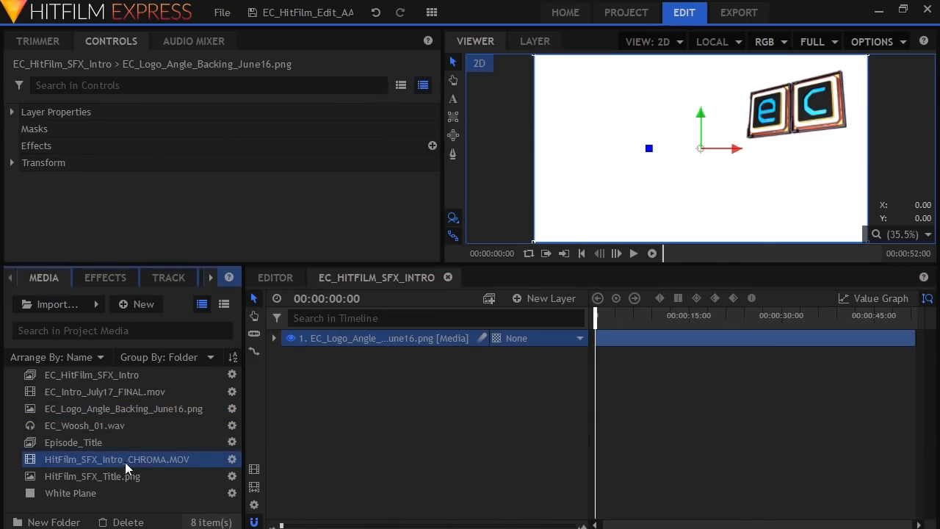
pyautogui.moveTo(125, 464)
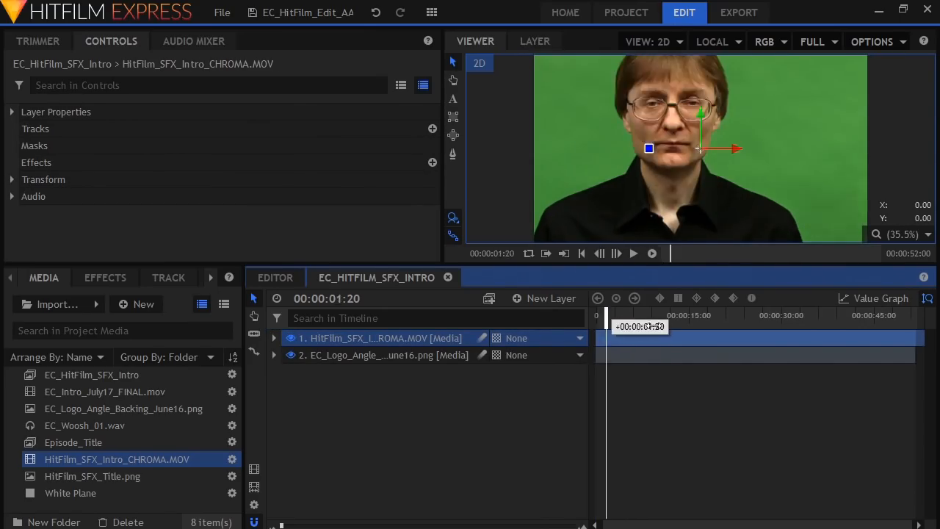
pyautogui.click(669, 316)
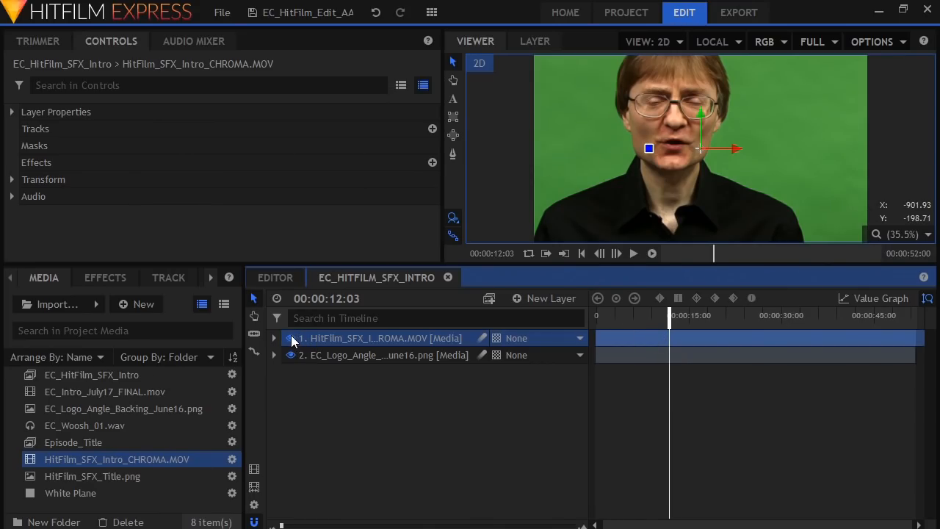
pyautogui.click(291, 338)
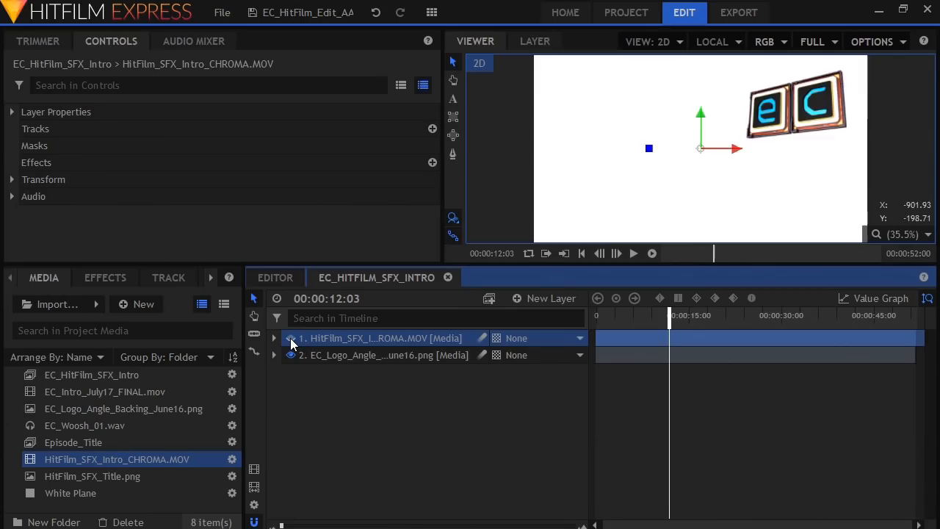
pyautogui.click(291, 338)
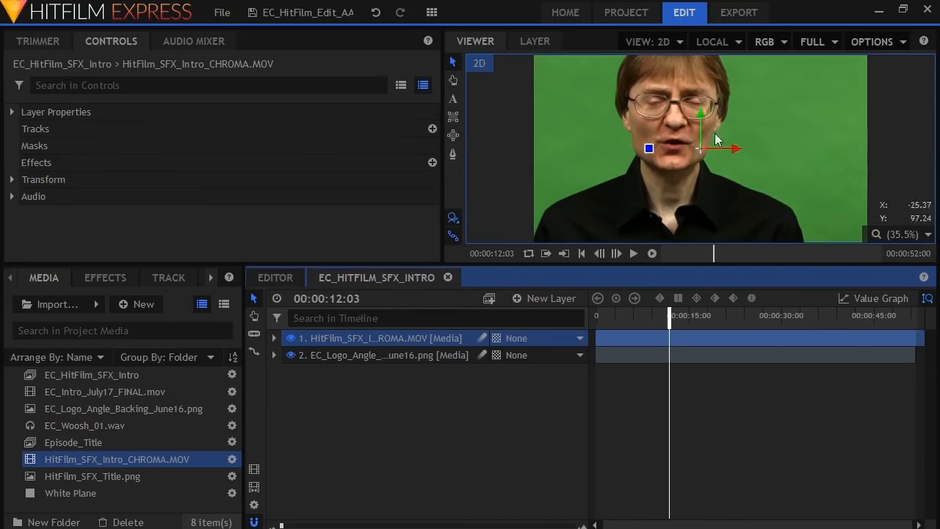
pyautogui.moveTo(741, 174)
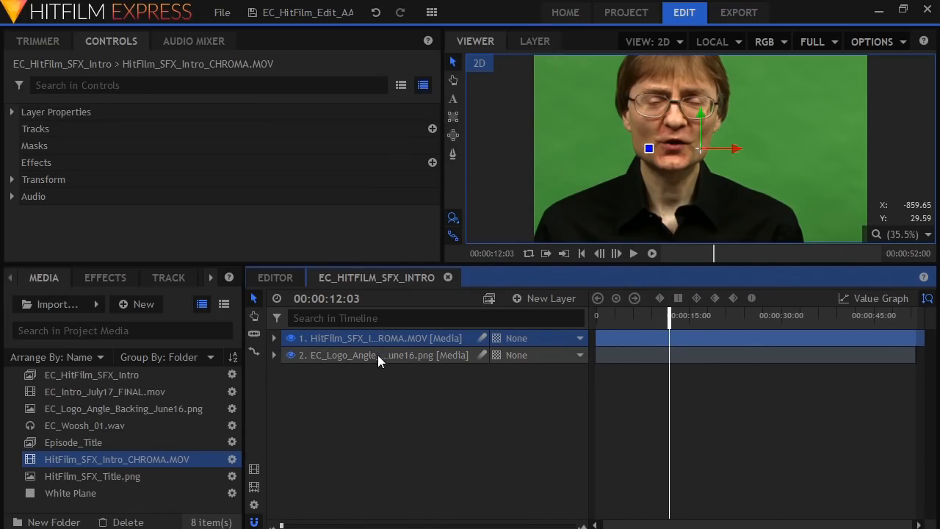
pyautogui.click(382, 355)
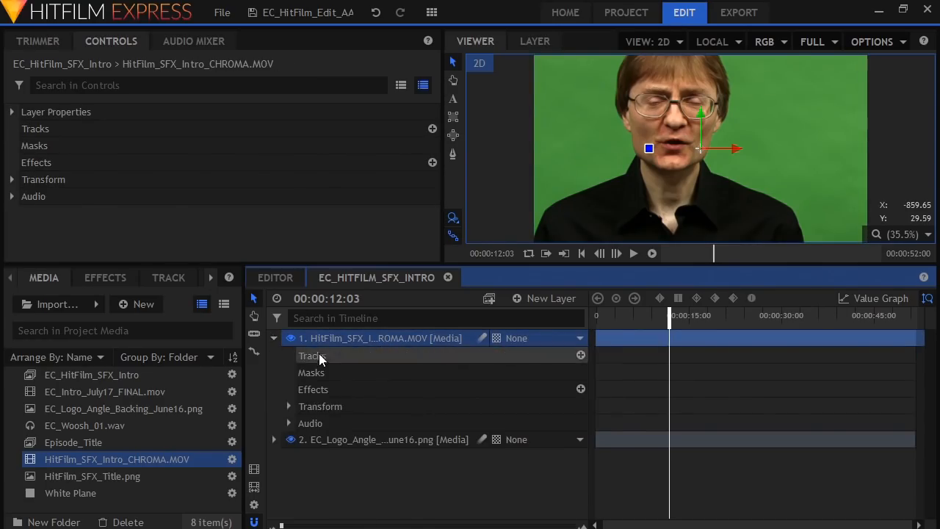
pyautogui.click(273, 338)
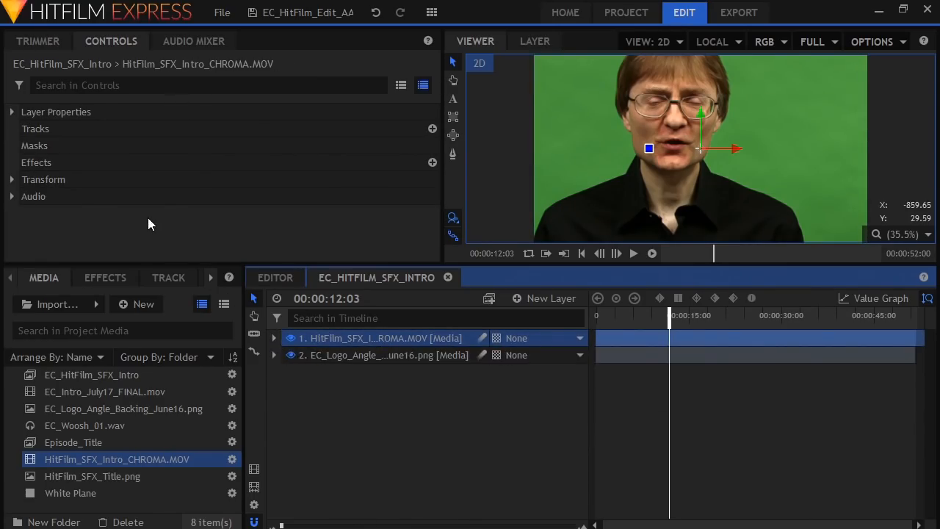
pyautogui.moveTo(125, 215)
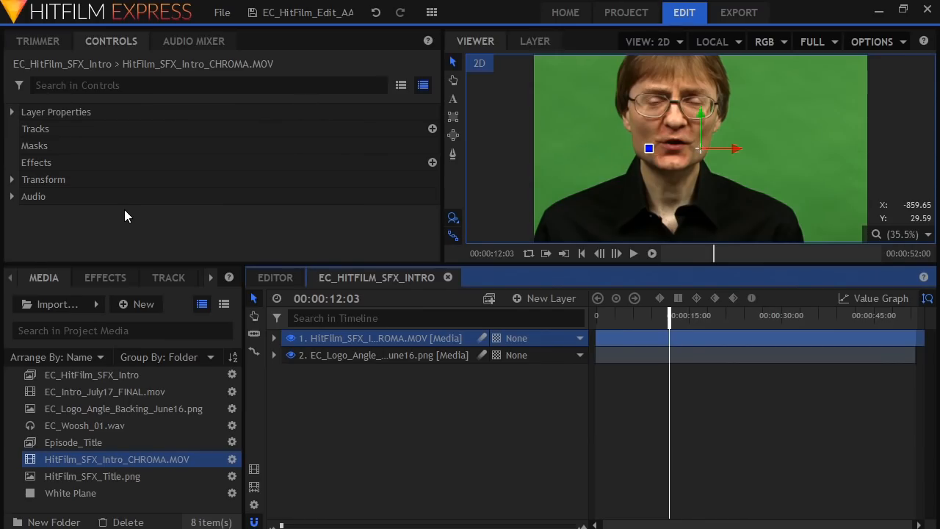
# - Reveal the presenter's Transform settings for 70% scale and -50 X, then scrub to about 8 seconds
pyautogui.click(11, 179)
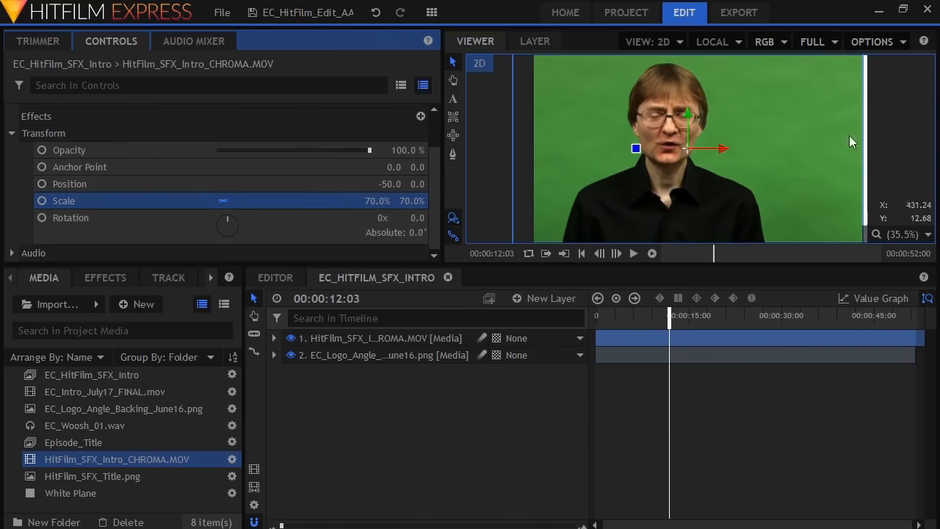
pyautogui.moveTo(713, 152)
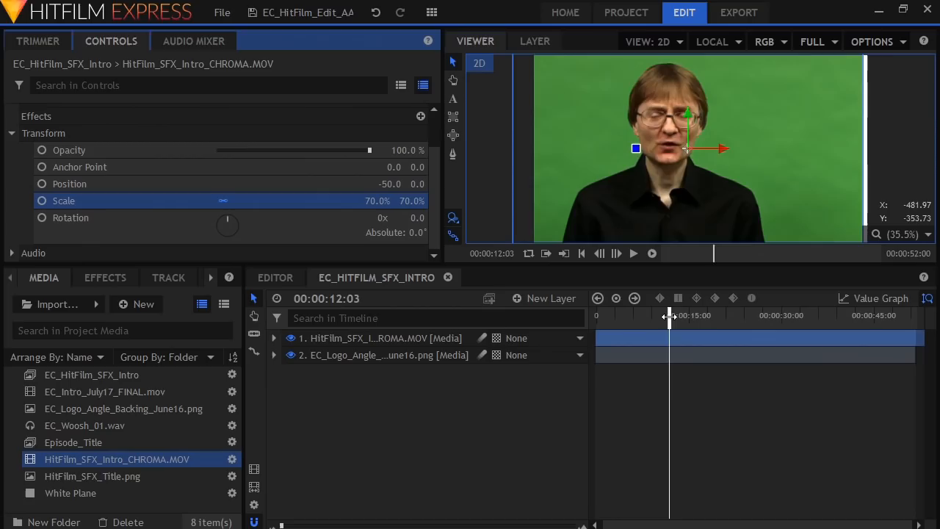
pyautogui.moveTo(669, 315); pyautogui.dragTo(652, 315)
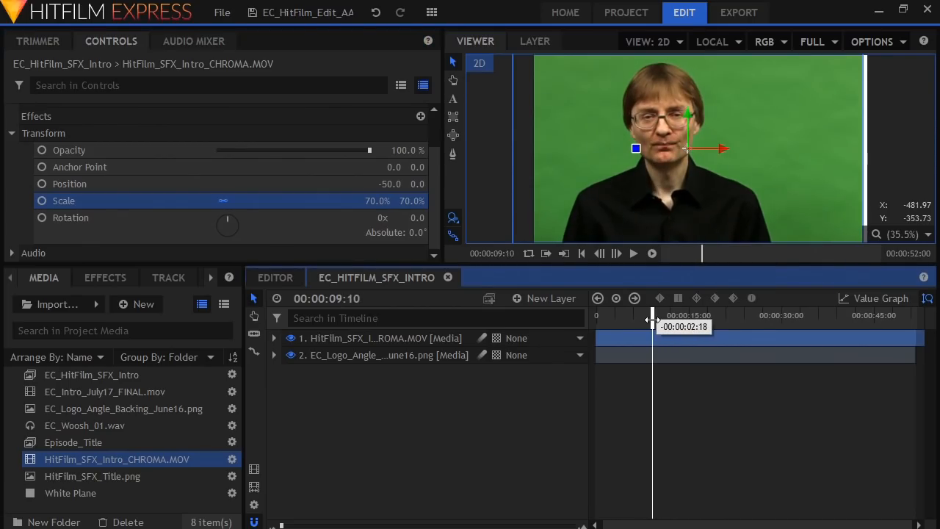
pyautogui.moveTo(652, 315); pyautogui.dragTo(648, 315)
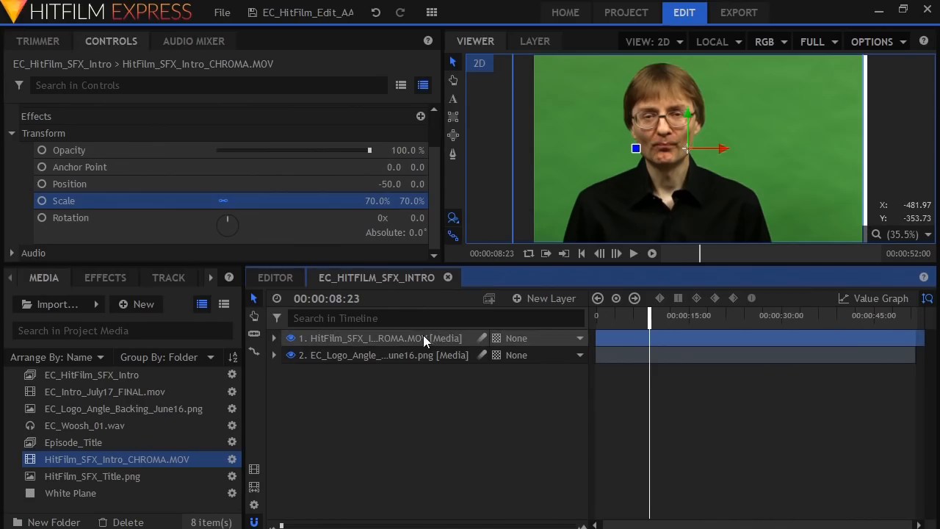
# - Apply a Hue & RGB Key effect to the presenter layer and expand its settings
pyautogui.rightClick(378, 338)
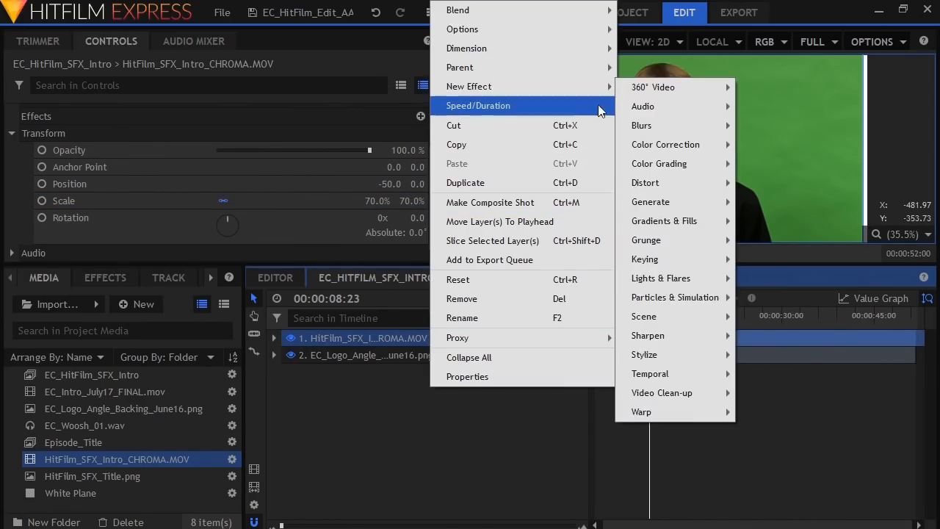
pyautogui.moveTo(644, 259)
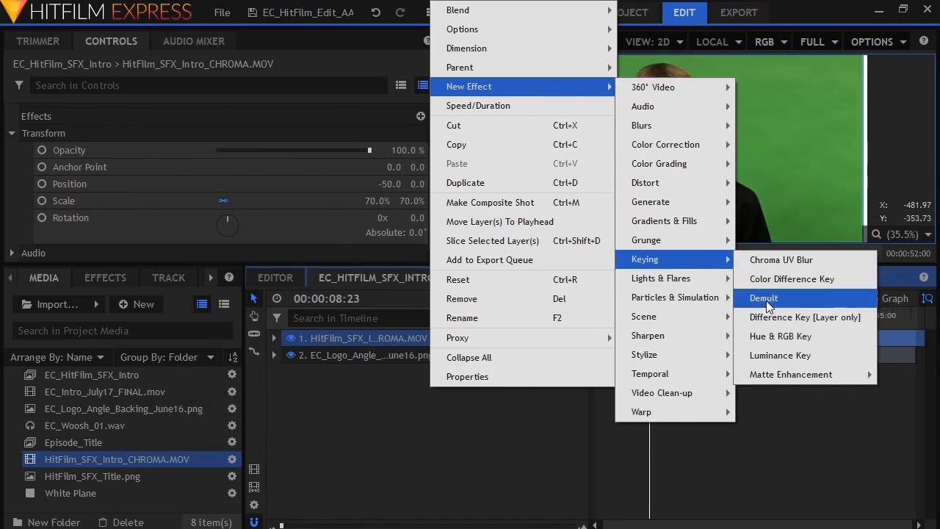
pyautogui.click(781, 336)
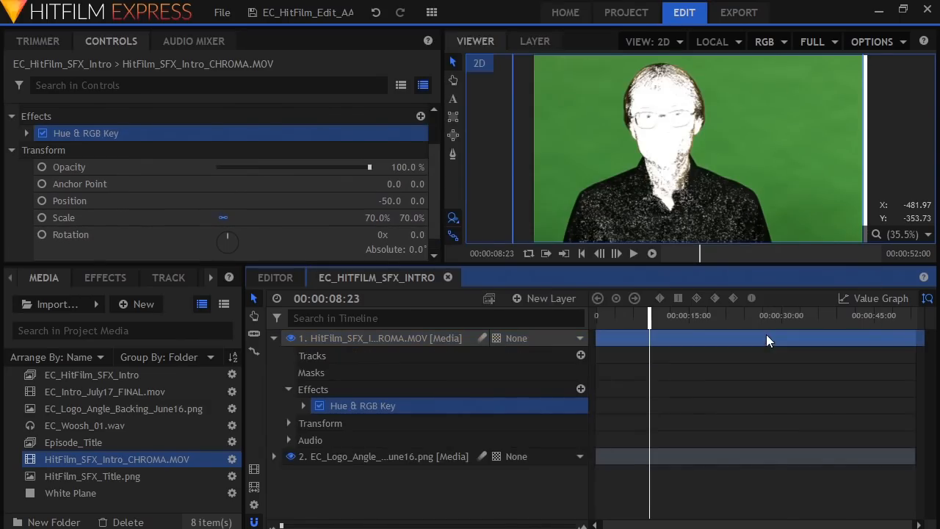
pyautogui.moveTo(702, 129)
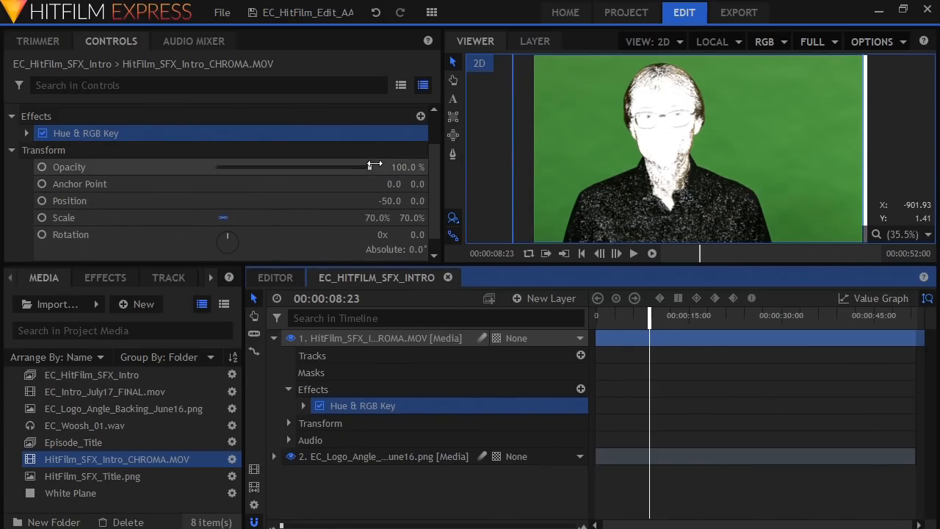
pyautogui.click(27, 133)
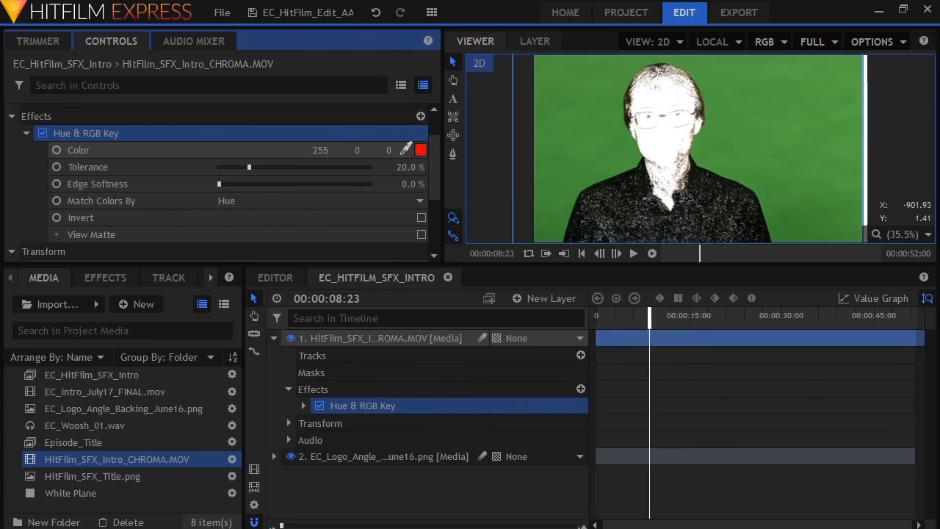
# - Sample the green backdrop as key colour, match by RGB, and settle tolerance at 11%
pyautogui.click(709, 152)
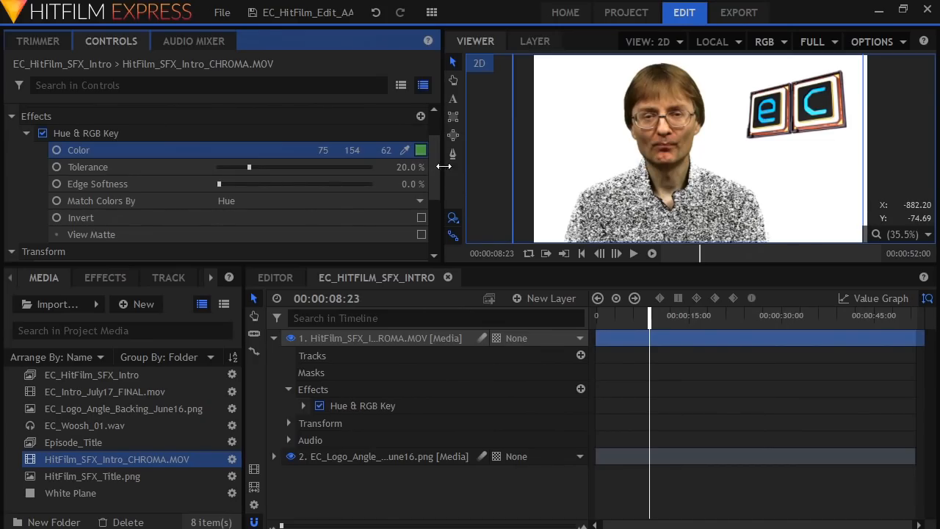
pyautogui.moveTo(645, 128)
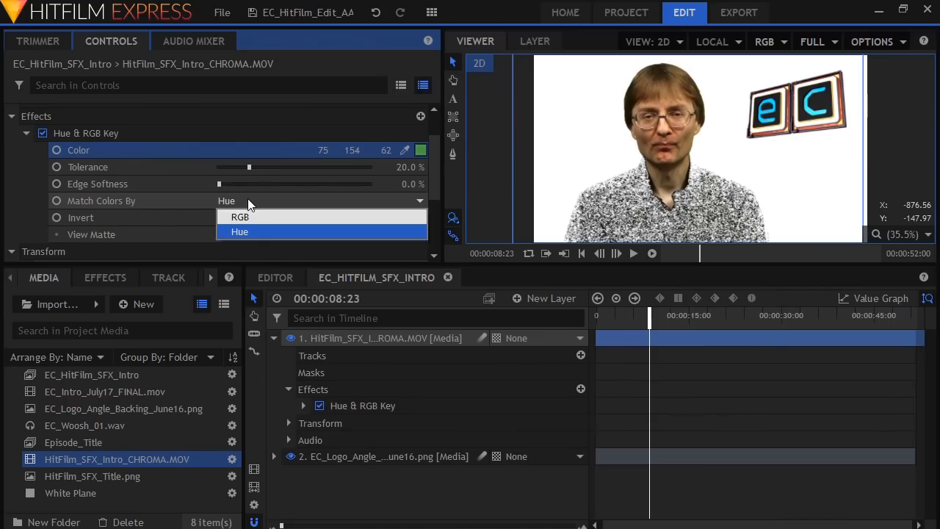
pyautogui.click(240, 216)
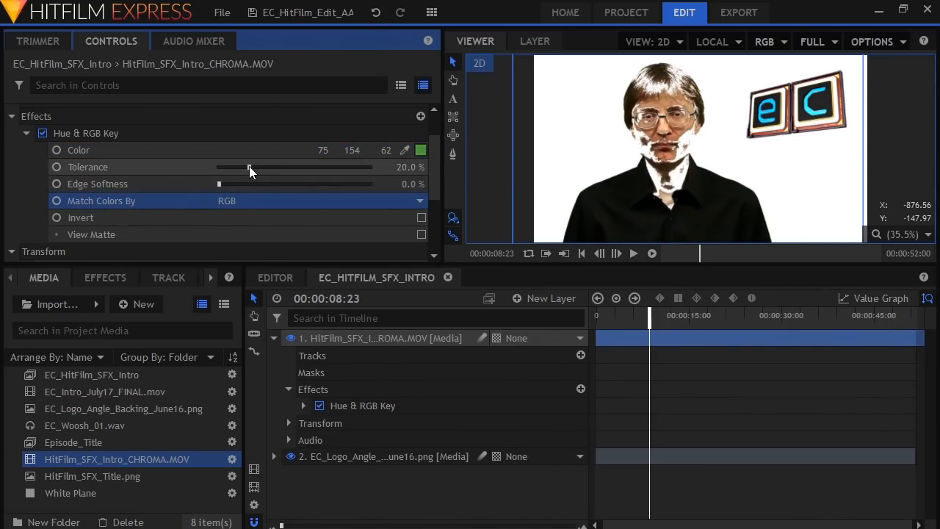
pyautogui.moveTo(250, 166); pyautogui.dragTo(234, 167)
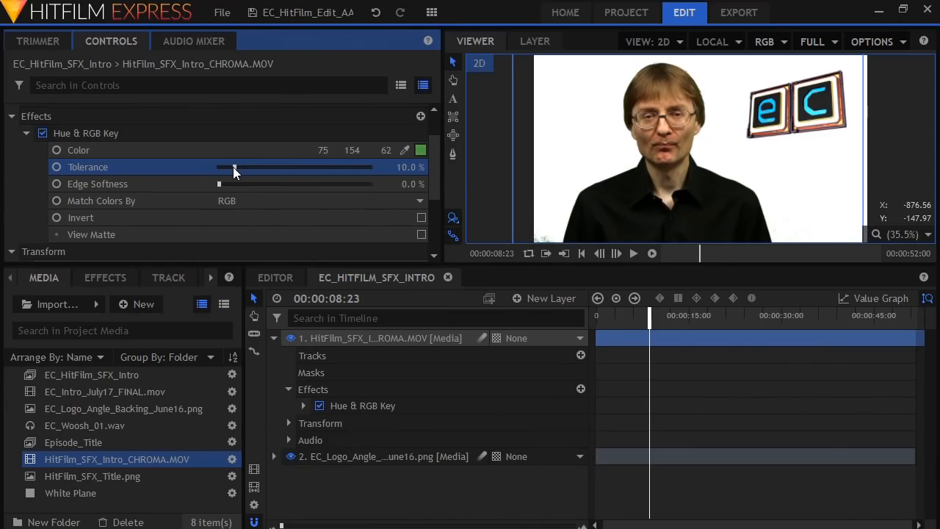
pyautogui.moveTo(235, 167); pyautogui.dragTo(228, 167)
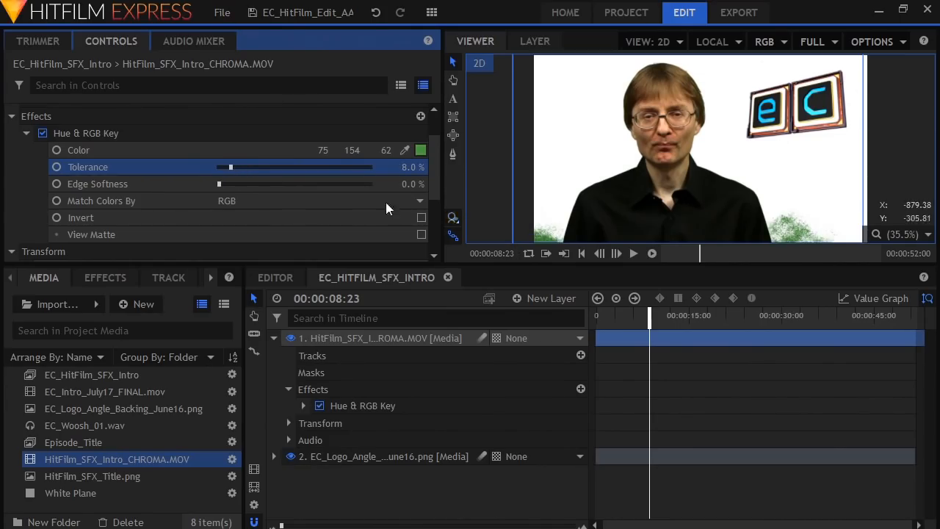
pyautogui.moveTo(229, 167); pyautogui.dragTo(235, 167)
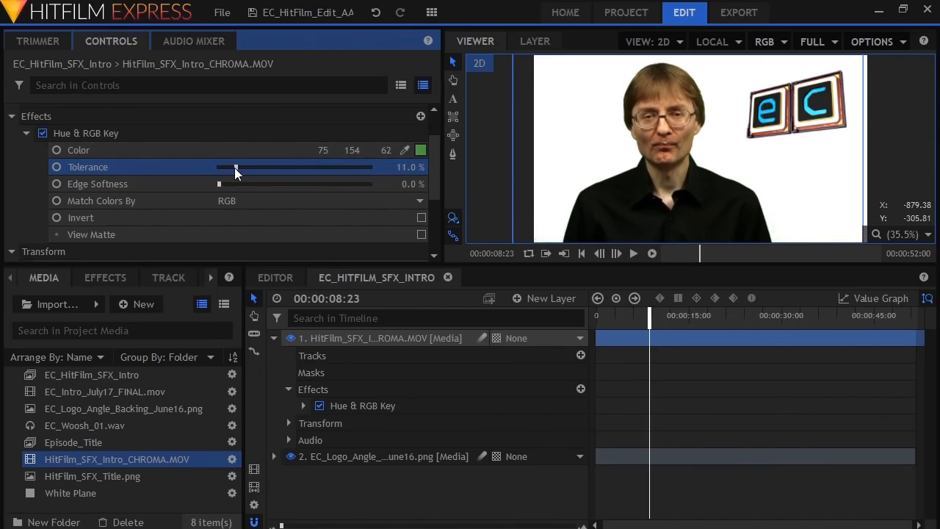
pyautogui.moveTo(280, 185)
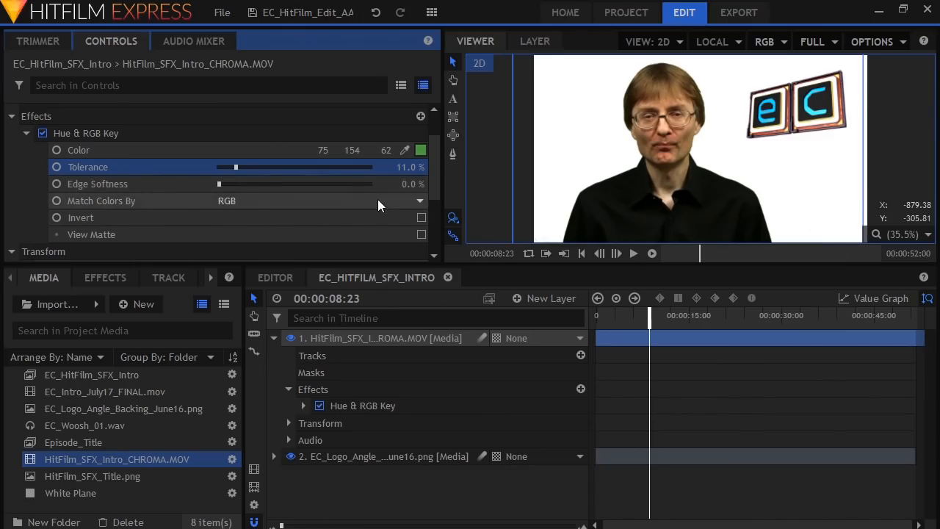
pyautogui.moveTo(455, 79)
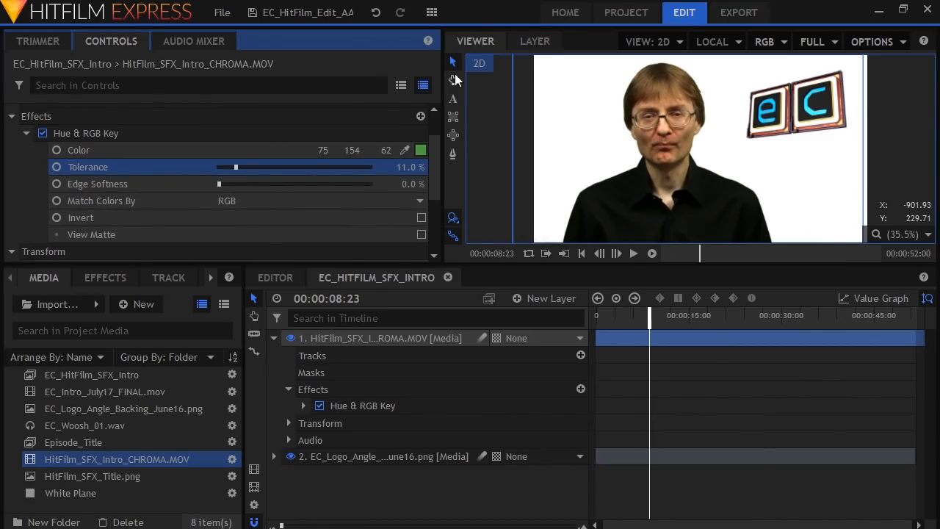
# - View the shot at 100% and raise the key's Edge Softness to 3%
pyautogui.click(928, 235)
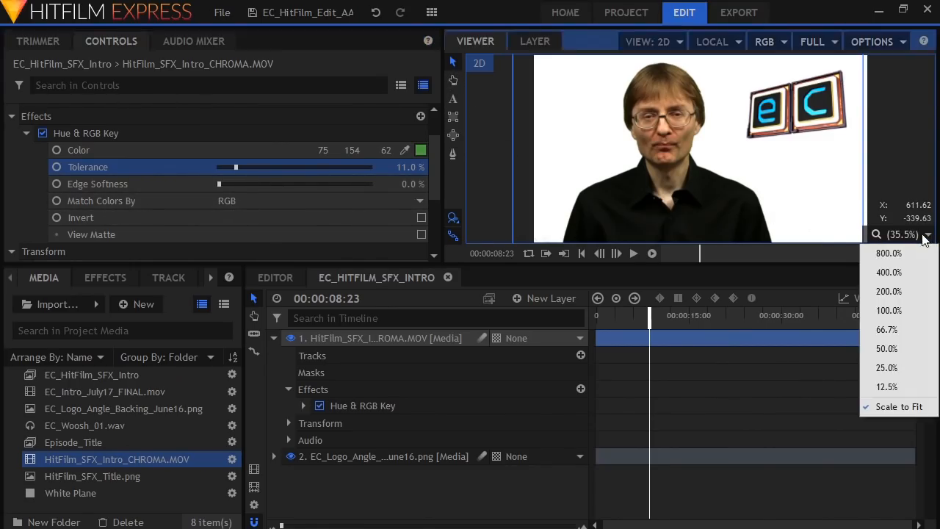
pyautogui.click(889, 310)
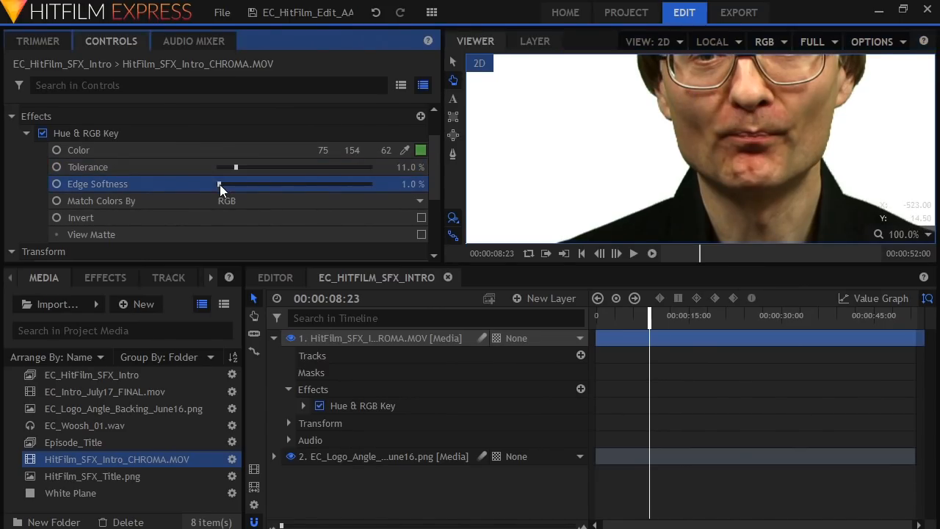
pyautogui.moveTo(220, 184); pyautogui.dragTo(235, 184)
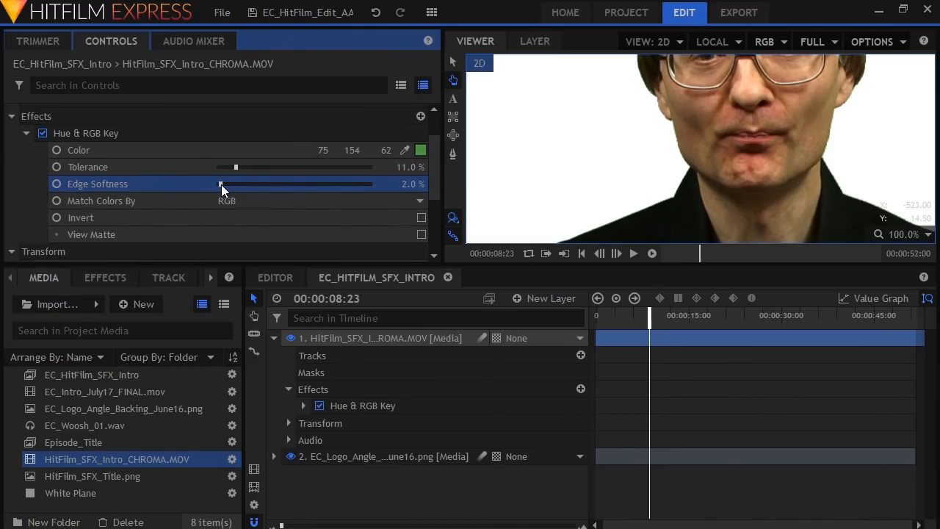
pyautogui.moveTo(223, 184); pyautogui.dragTo(247, 184)
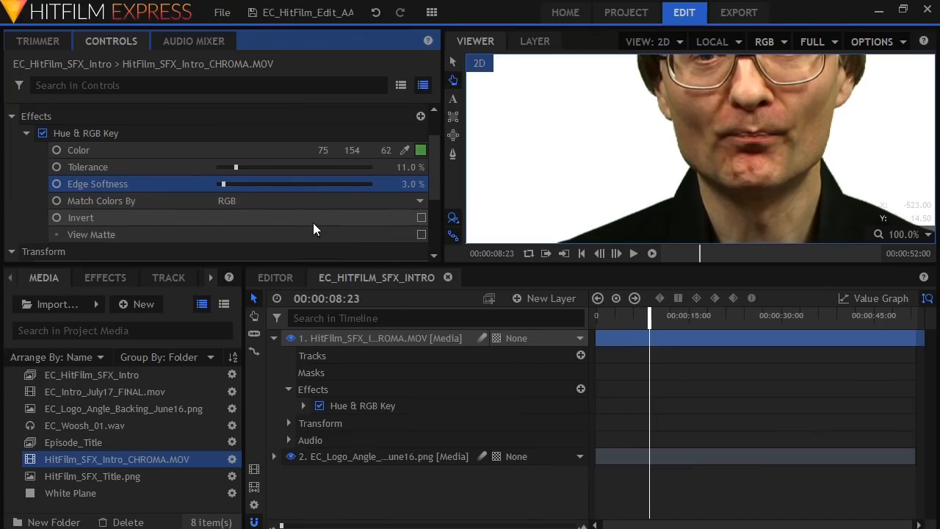
pyautogui.moveTo(400, 338)
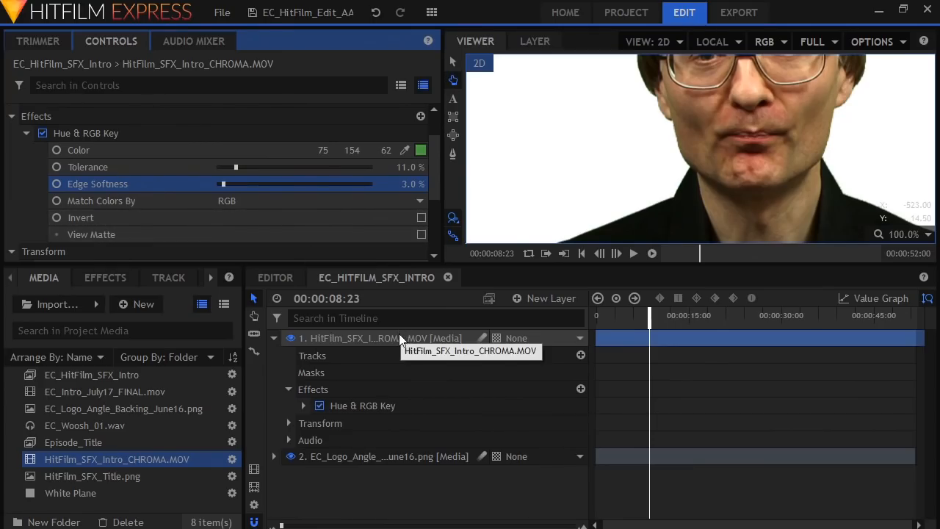
pyautogui.moveTo(402, 346)
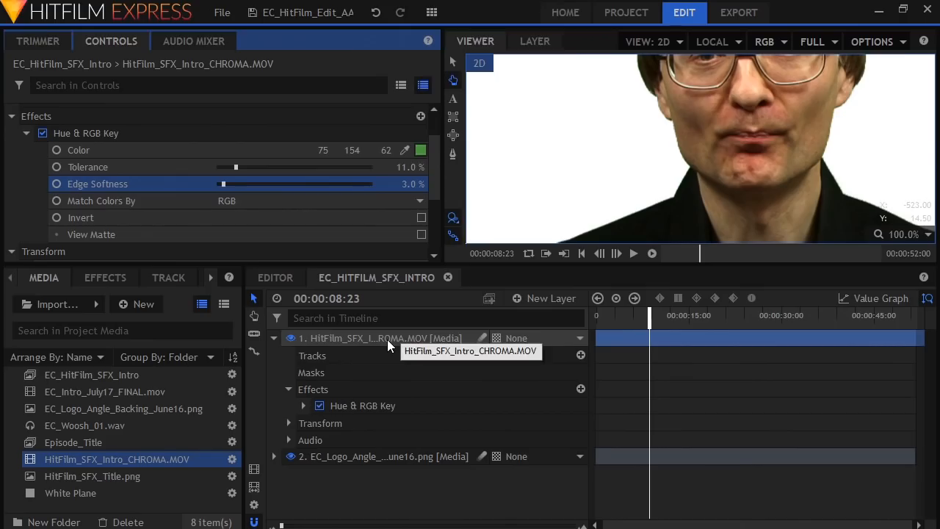
# - Add a Matte Cleaner to the presenter with Choke 1.2 px and Smooth 1.25 px
pyautogui.rightClick(379, 338)
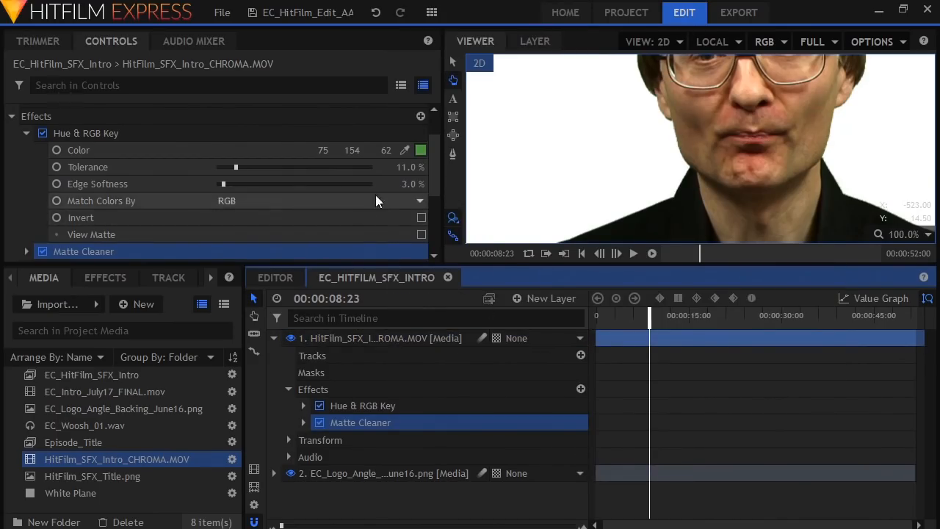
pyautogui.scroll(-3)
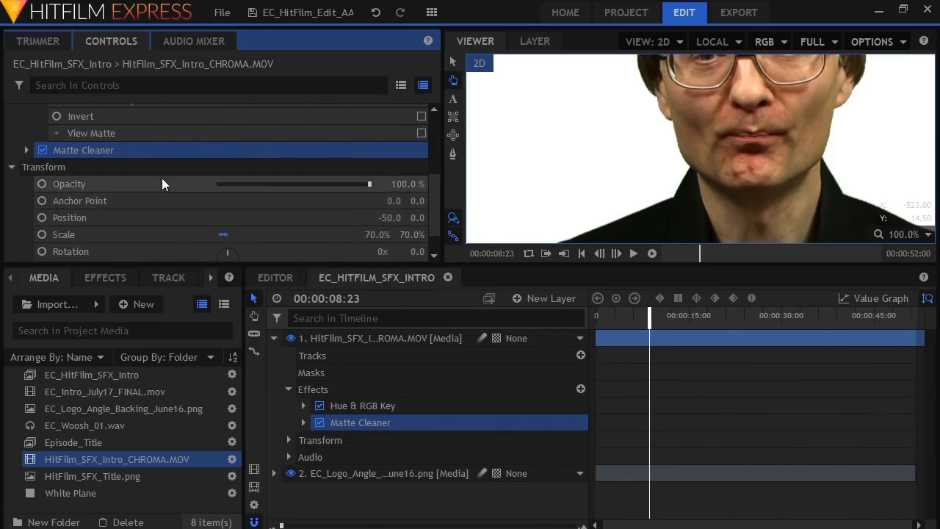
pyautogui.click(26, 150)
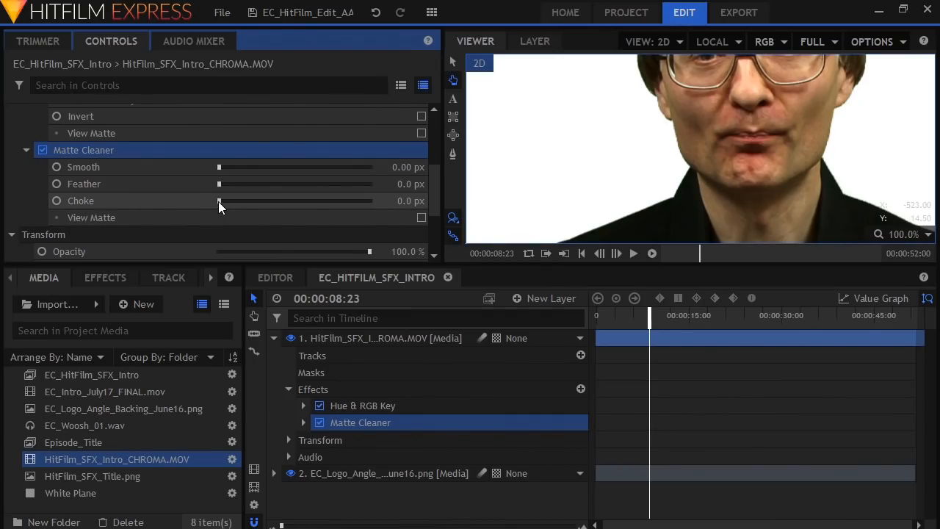
pyautogui.moveTo(218, 201); pyautogui.dragTo(223, 200)
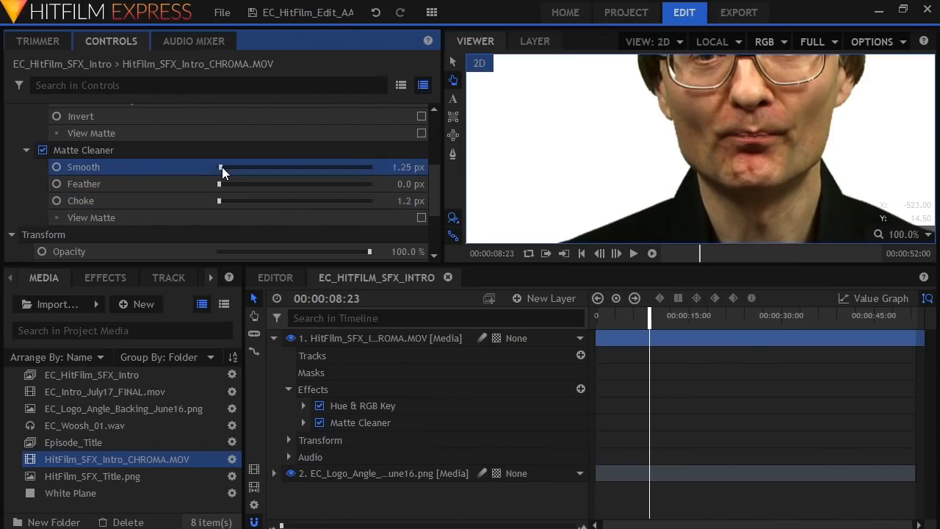
pyautogui.moveTo(219, 167); pyautogui.dragTo(227, 167)
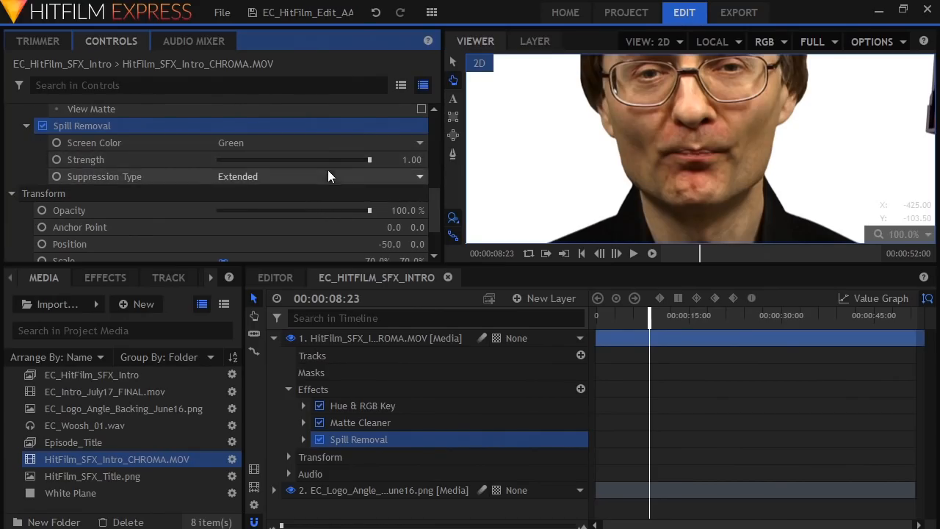
# - Settle Spill Removal strength at 0.9 and fit the whole shot in the viewer
pyautogui.moveTo(369, 160); pyautogui.dragTo(279, 159)
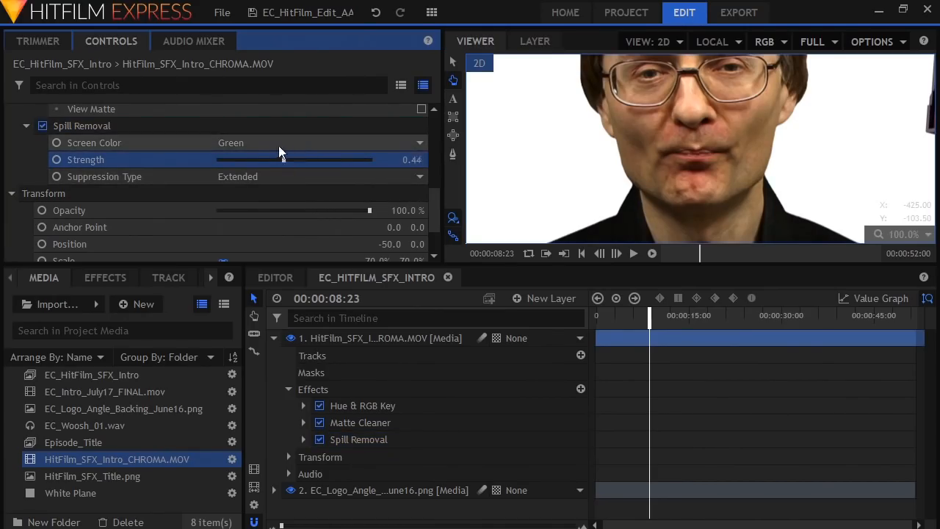
pyautogui.moveTo(292, 160); pyautogui.dragTo(307, 159)
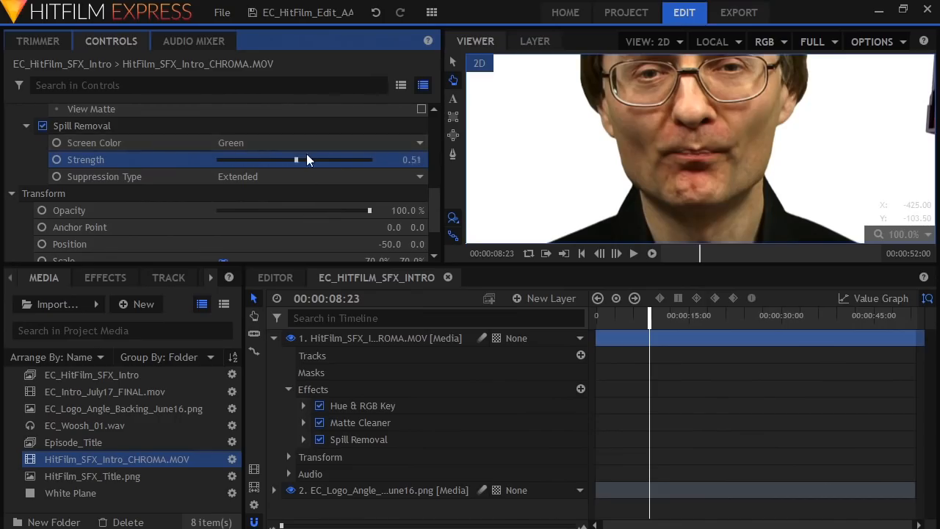
pyautogui.moveTo(297, 159); pyautogui.dragTo(352, 160)
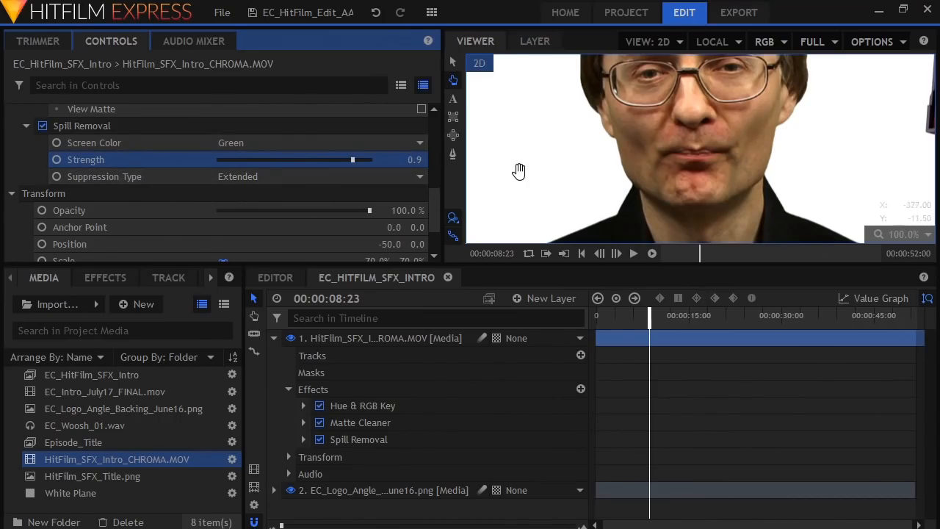
pyautogui.moveTo(609, 101)
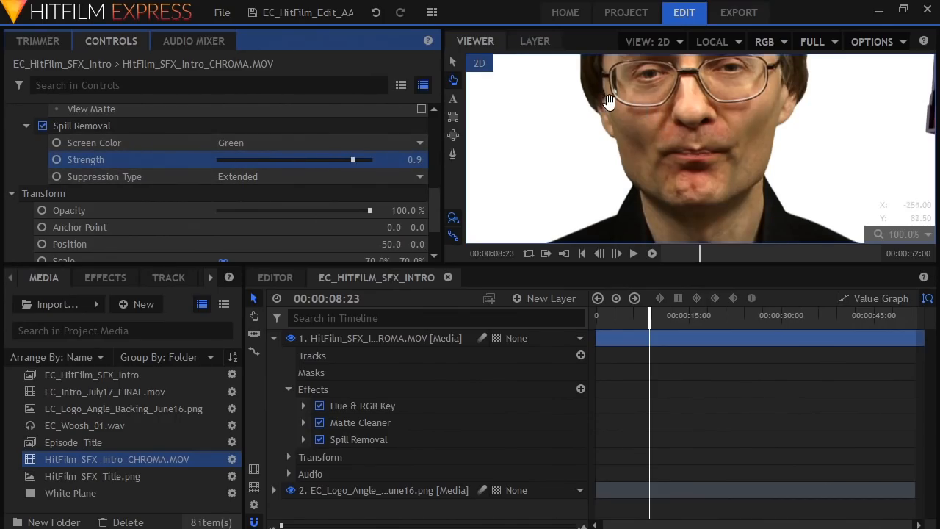
pyautogui.moveTo(521, 129)
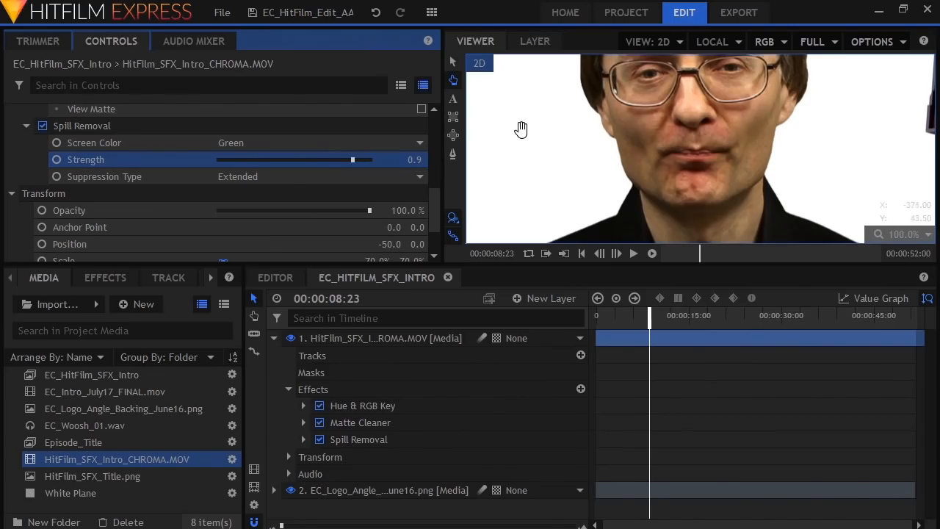
pyautogui.moveTo(681, 190)
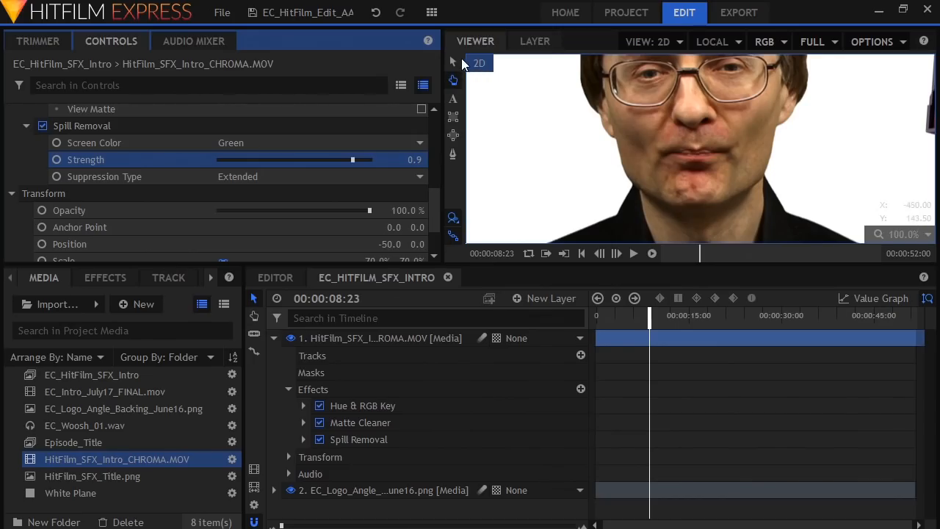
pyautogui.click(903, 233)
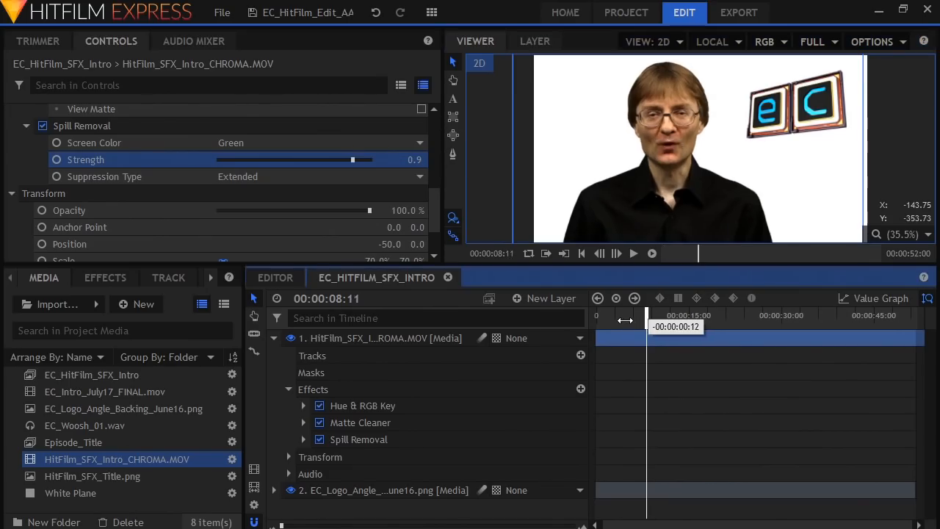
pyautogui.moveTo(645, 321); pyautogui.dragTo(630, 321)
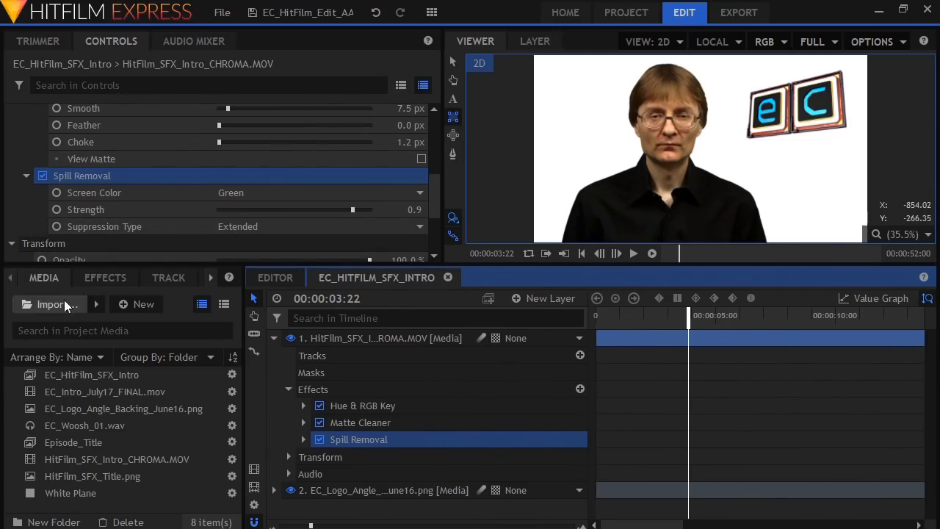
# - Import the CJB_Cap_Banner, CJB_Cap_Left_E and CJB_Cap_Right_C caption images above the presenter
pyautogui.click(50, 304)
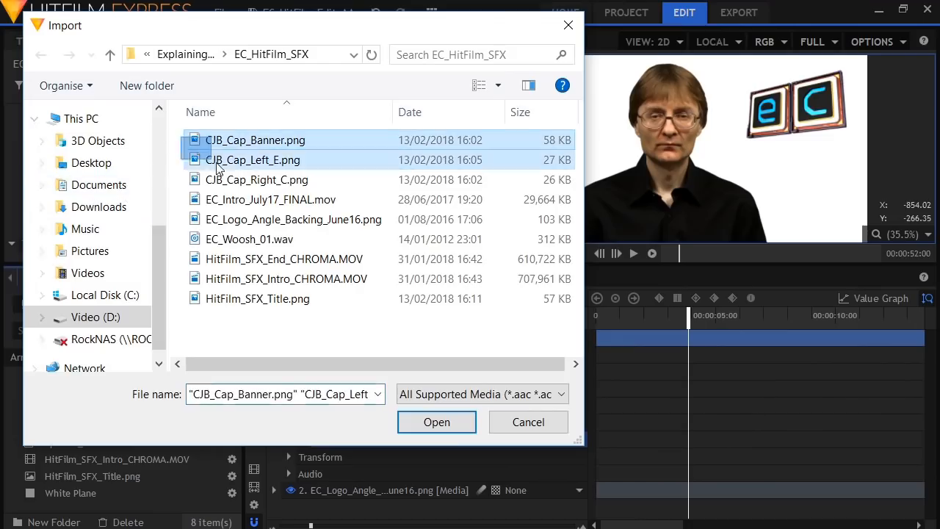
pyautogui.click(437, 422)
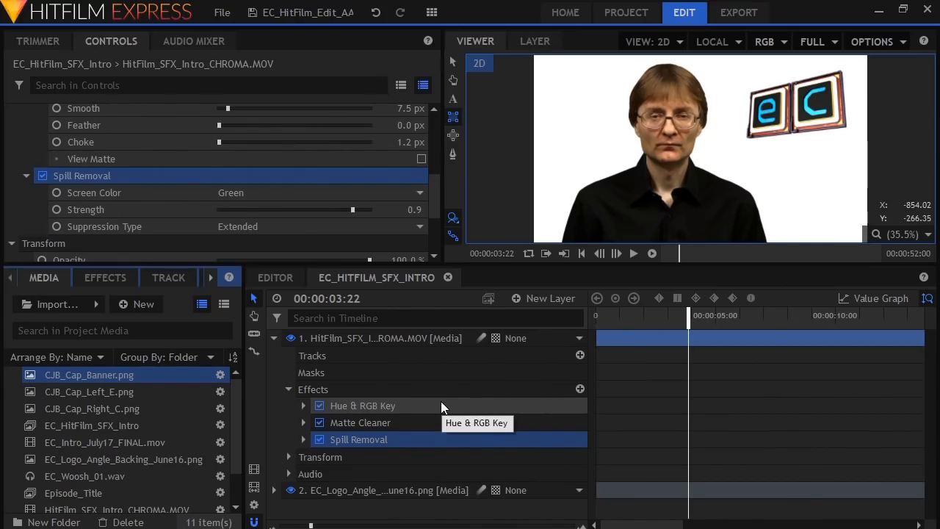
pyautogui.moveTo(167, 399)
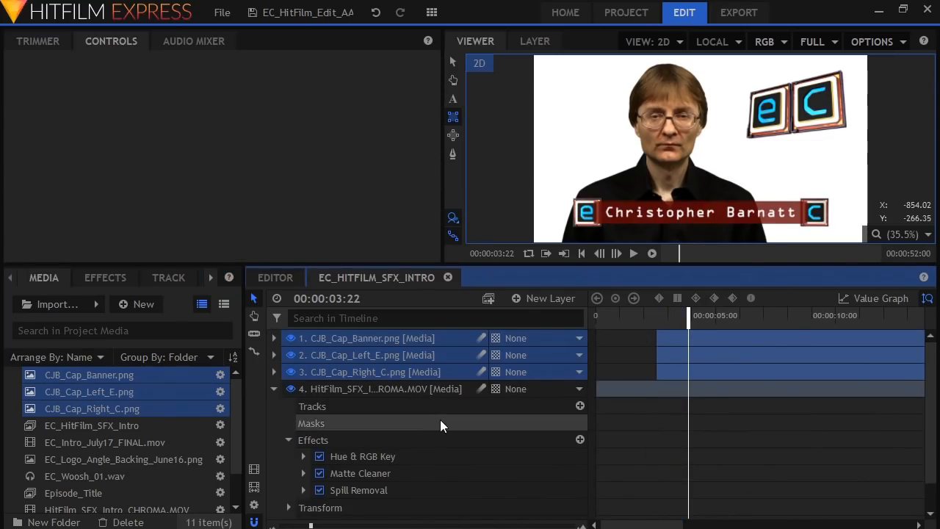
pyautogui.click(369, 338)
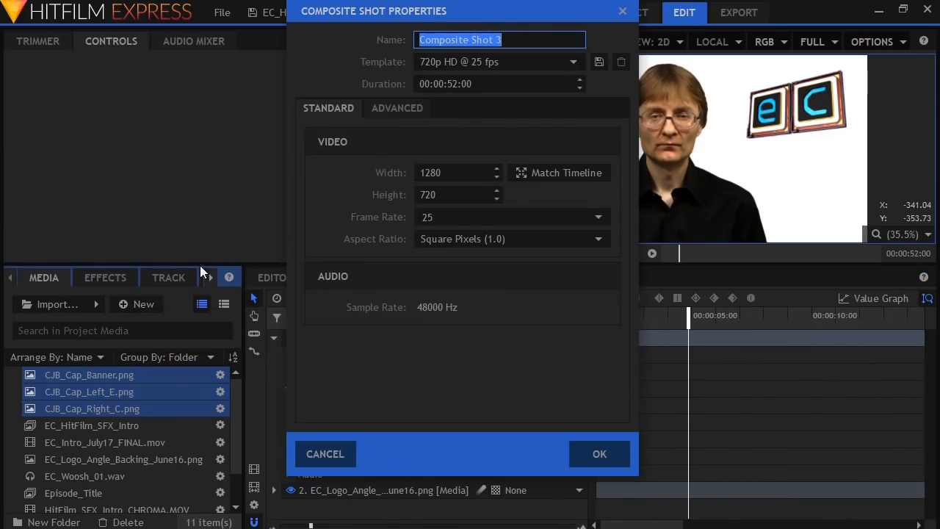
# - Name the new composite shot CJB_Caption with a 00:00:10:00 duration and confirm it
pyautogui.write('C')
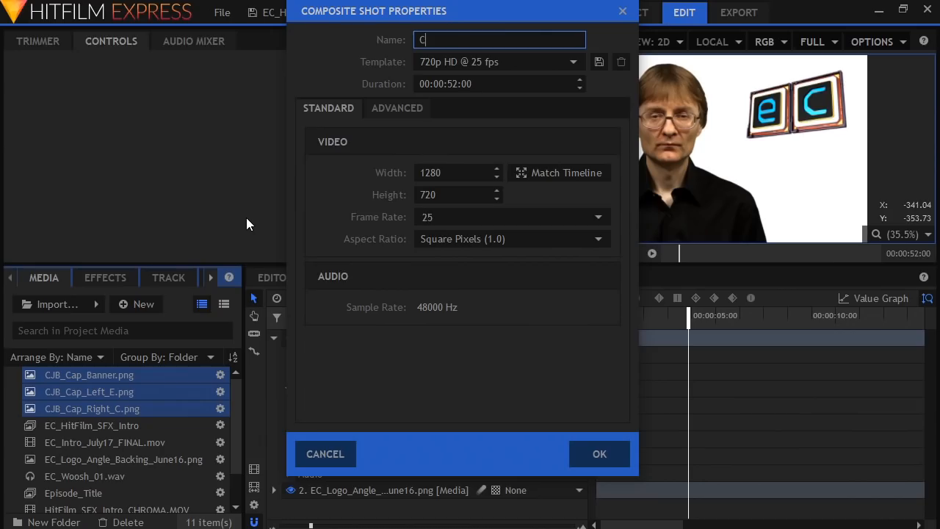
pyautogui.write('JB_Capt')
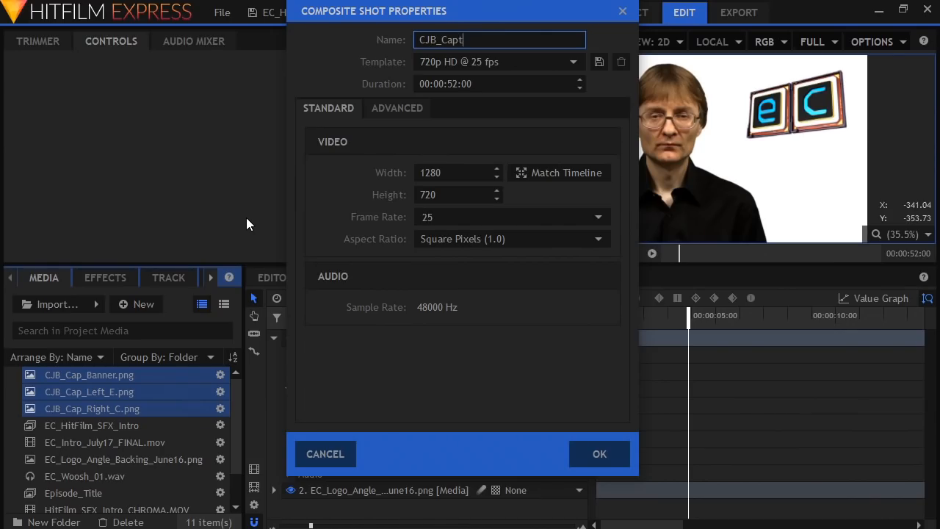
pyautogui.write('ion')
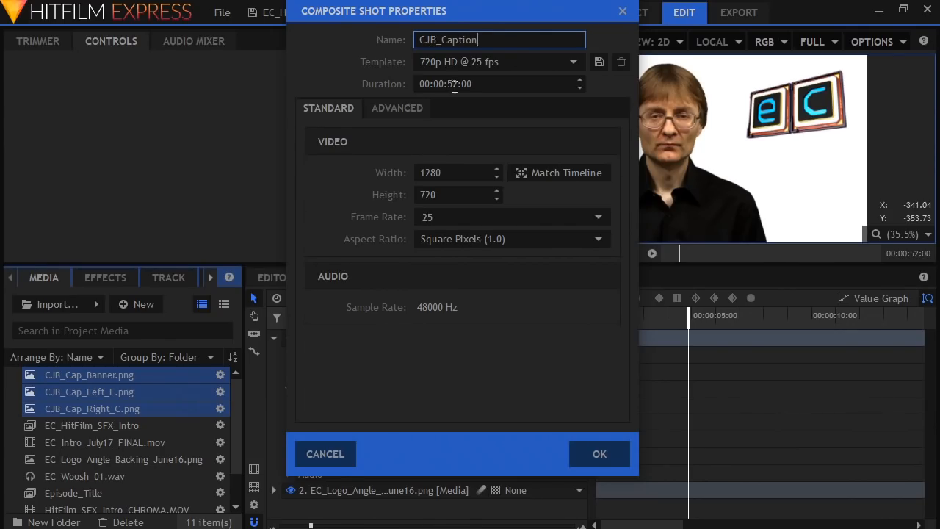
pyautogui.click(499, 83)
pyautogui.write('10')
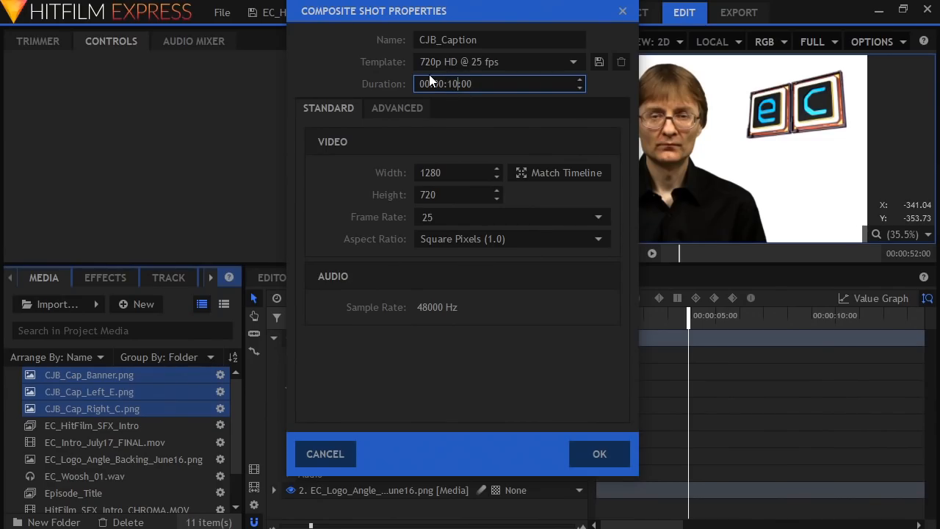
pyautogui.click(600, 453)
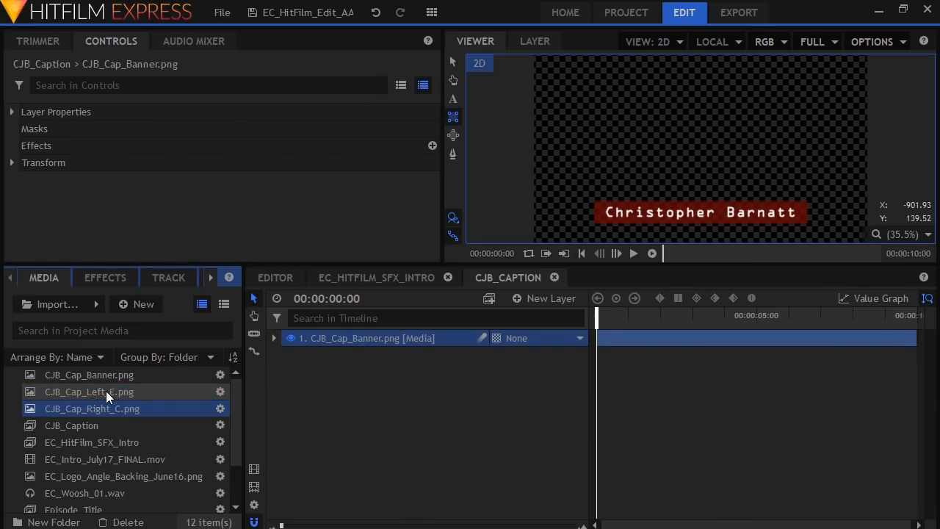
# - Bring CJB_Cap_Left_E and CJB_Cap_Right_C into the timeline and go to frame 7 on the e box layer
pyautogui.click(89, 391)
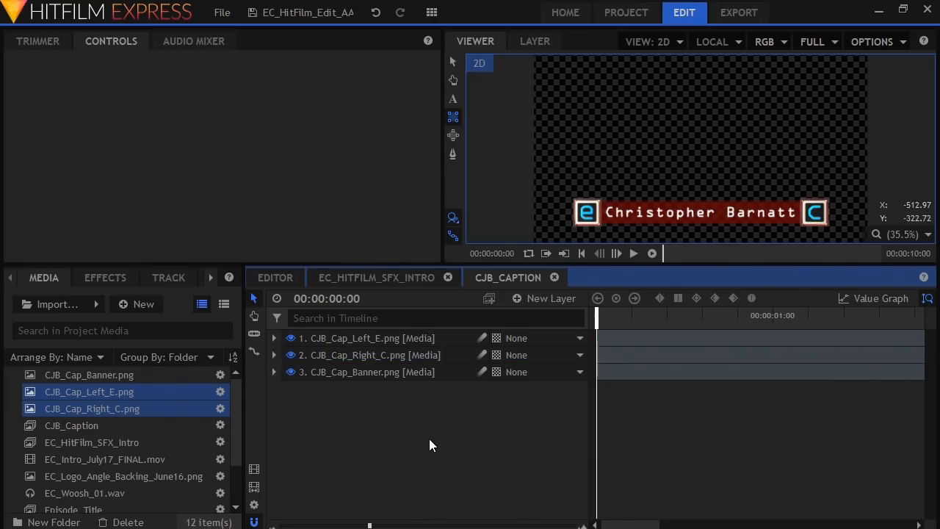
pyautogui.click(633, 254)
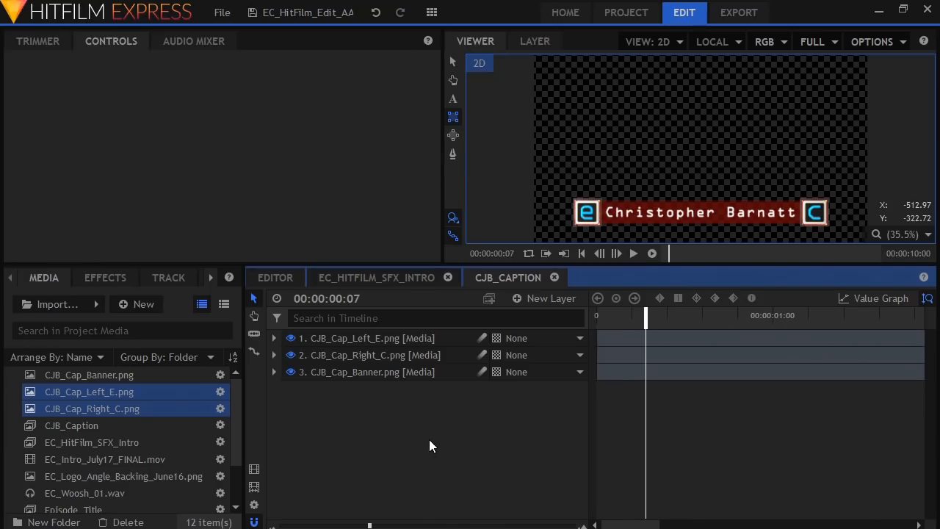
pyautogui.click(274, 338)
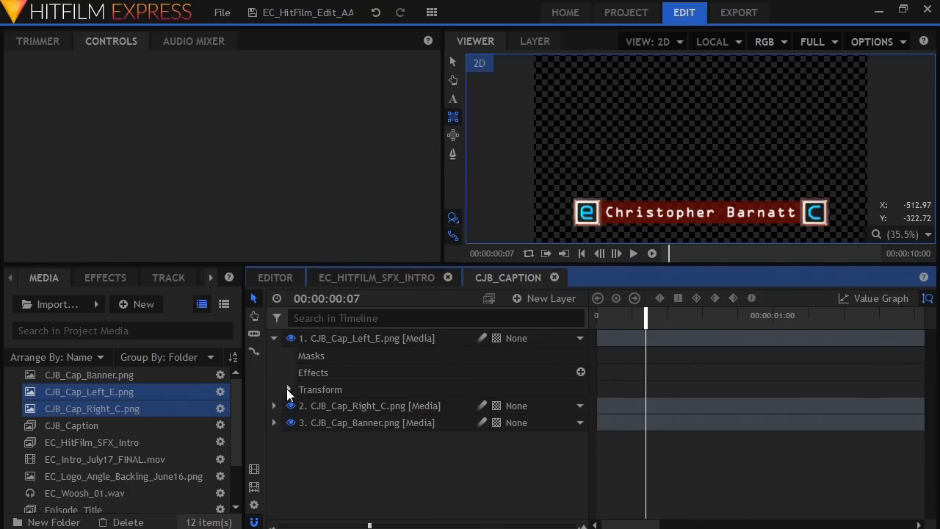
# - Keyframe CJB_Cap_Left_E's Position at frame 7 with X shifted right to 212
pyautogui.click(288, 389)
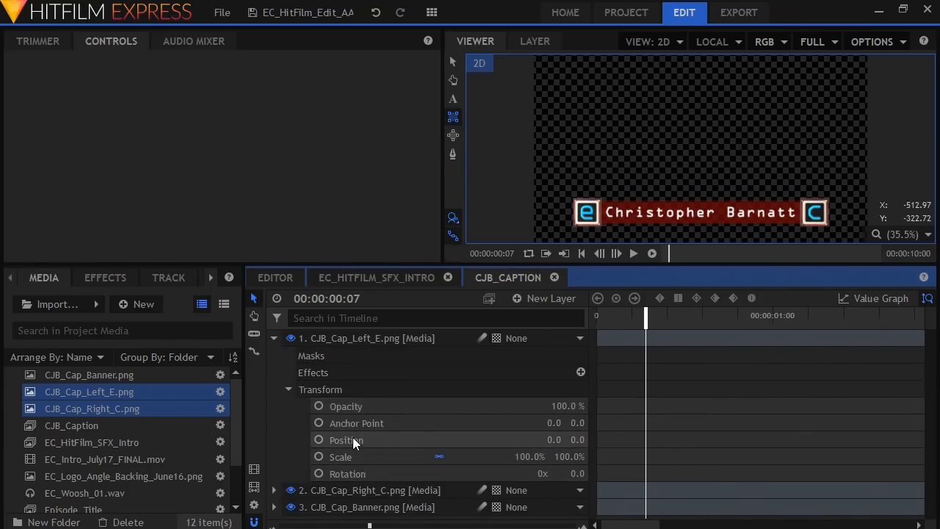
pyautogui.click(319, 439)
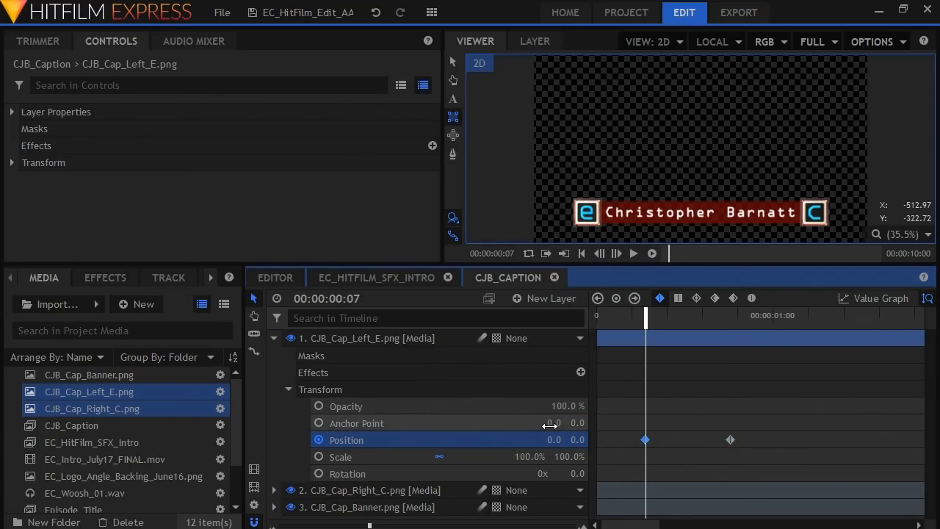
pyautogui.moveTo(551, 456)
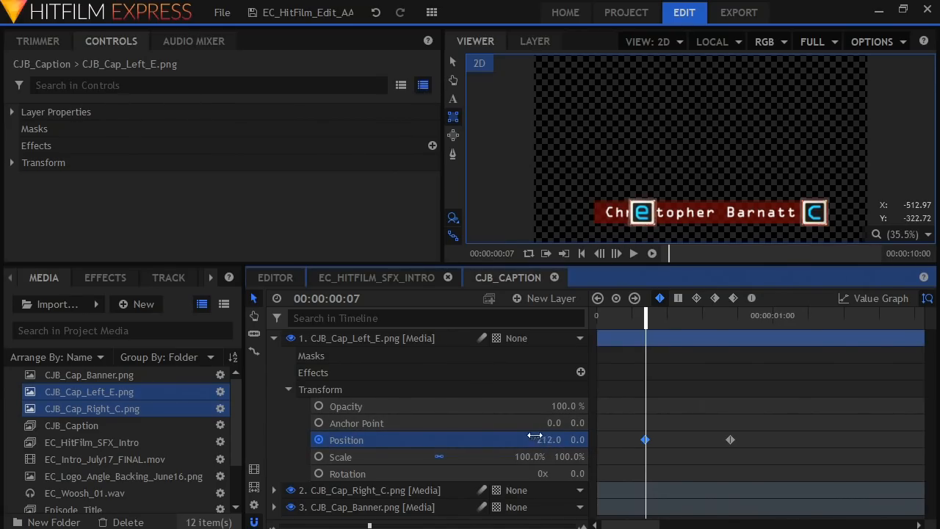
pyautogui.doubleClick(549, 439)
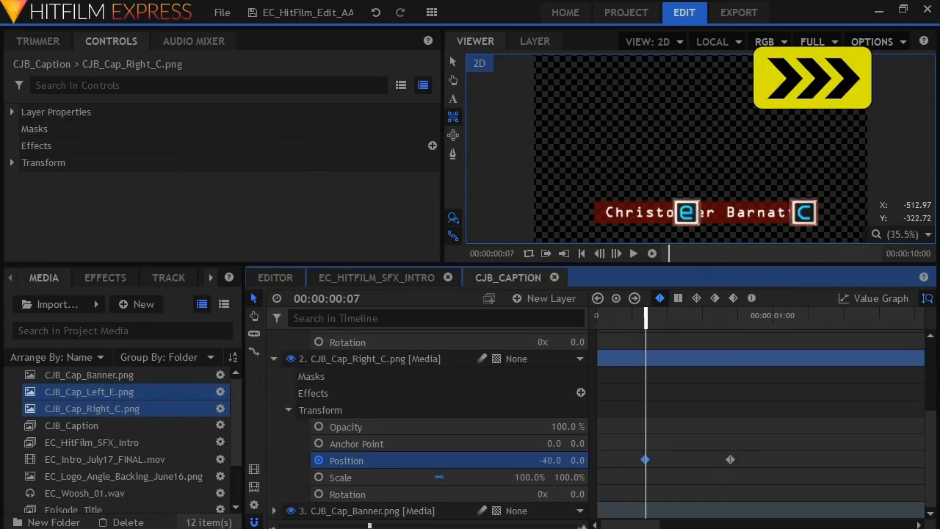
# - Set CJB_Cap_Right_C's Position X to about -286 at frame 7 and scrub to 00:00:00:19 to check the slide
pyautogui.moveTo(645, 315); pyautogui.dragTo(667, 315)
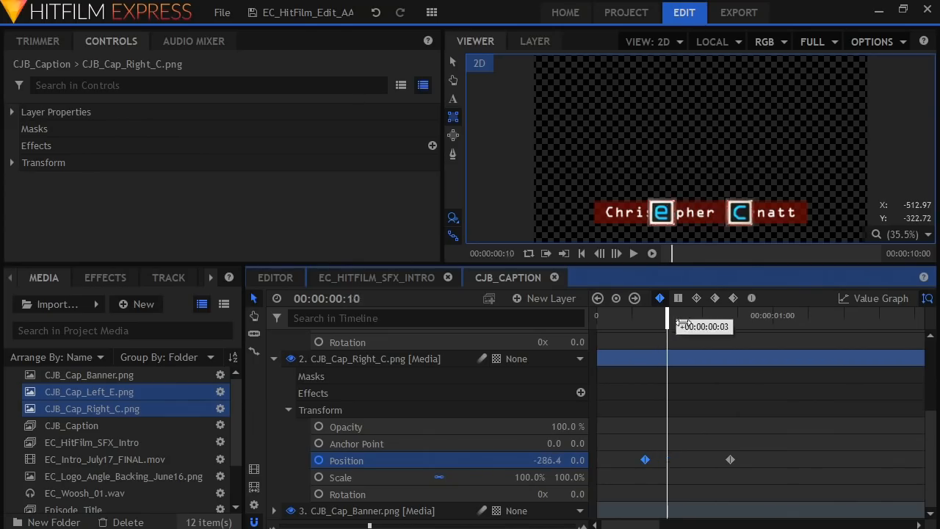
pyautogui.moveTo(667, 308); pyautogui.dragTo(701, 309)
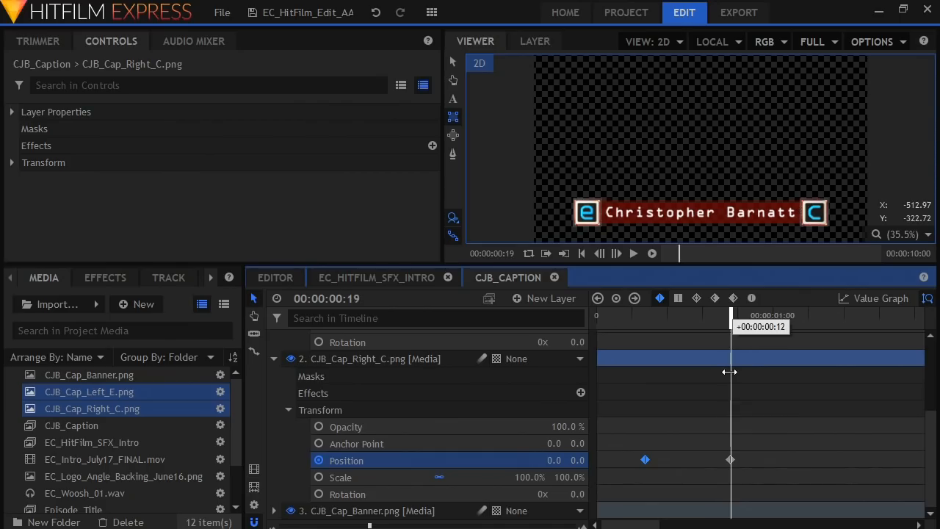
pyautogui.moveTo(732, 371); pyautogui.dragTo(667, 371)
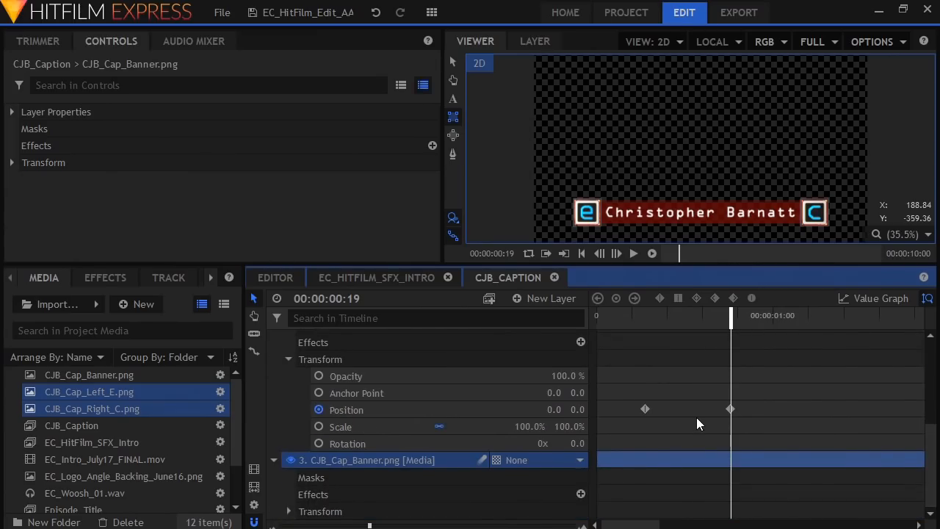
pyautogui.moveTo(553, 245)
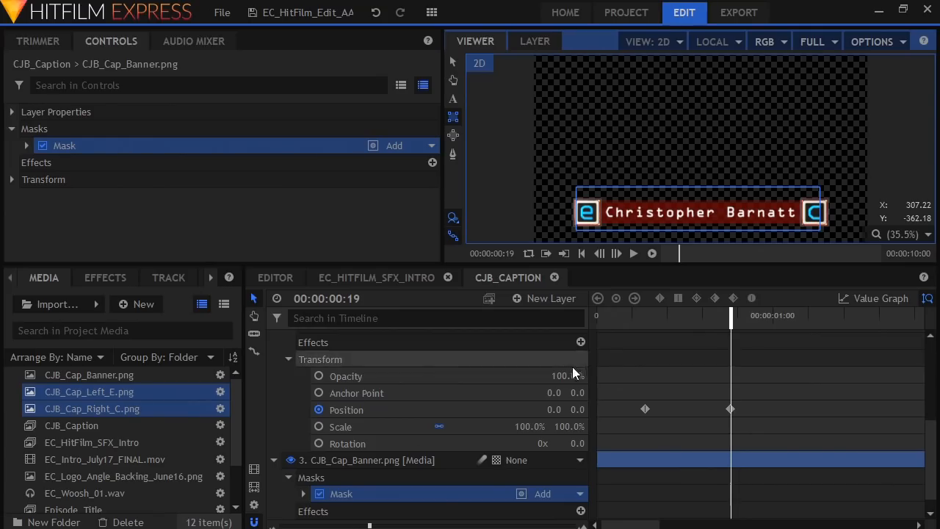
pyautogui.moveTo(498, 405)
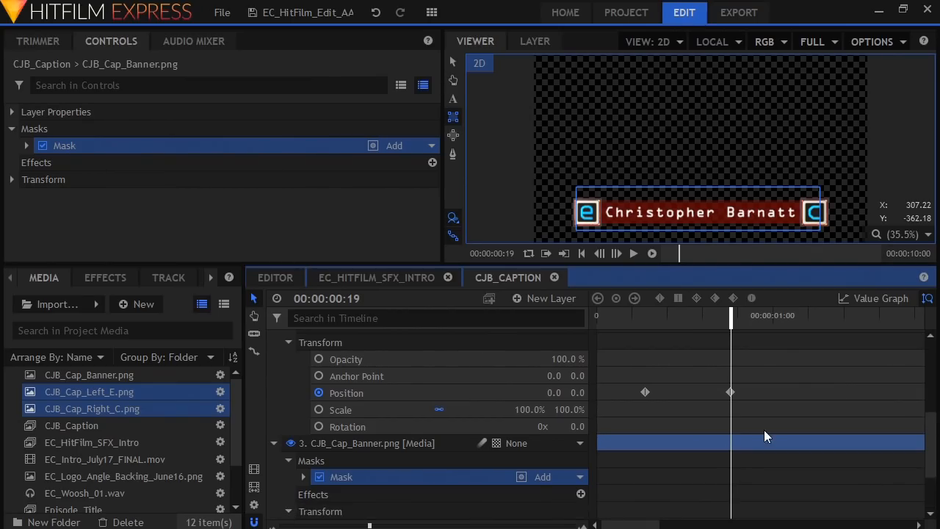
# - Keyframe the banner mask's Scale at its full size in the Mask Transform
pyautogui.scroll(-3)
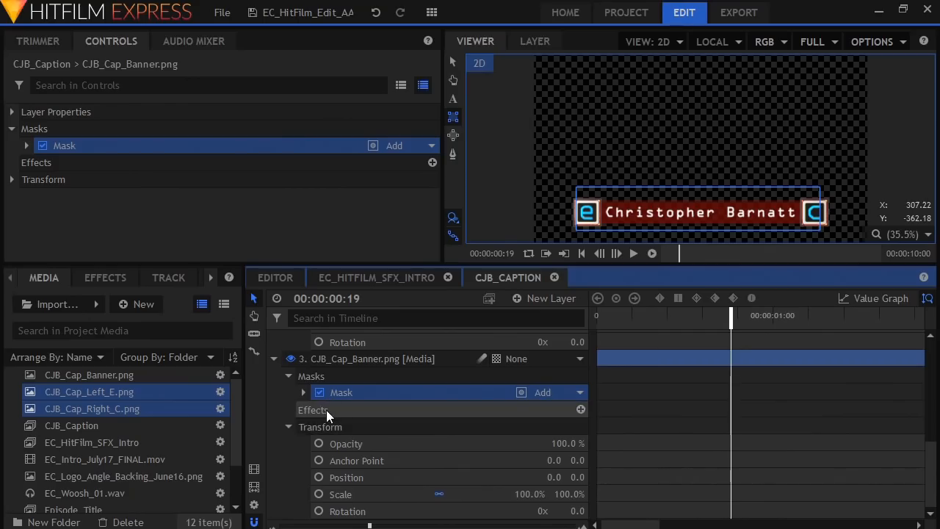
pyautogui.click(304, 391)
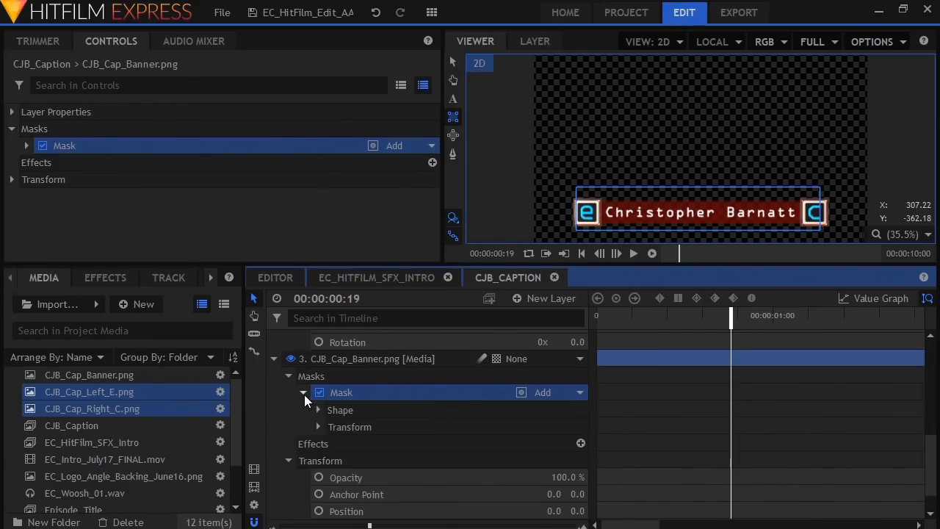
pyautogui.click(318, 427)
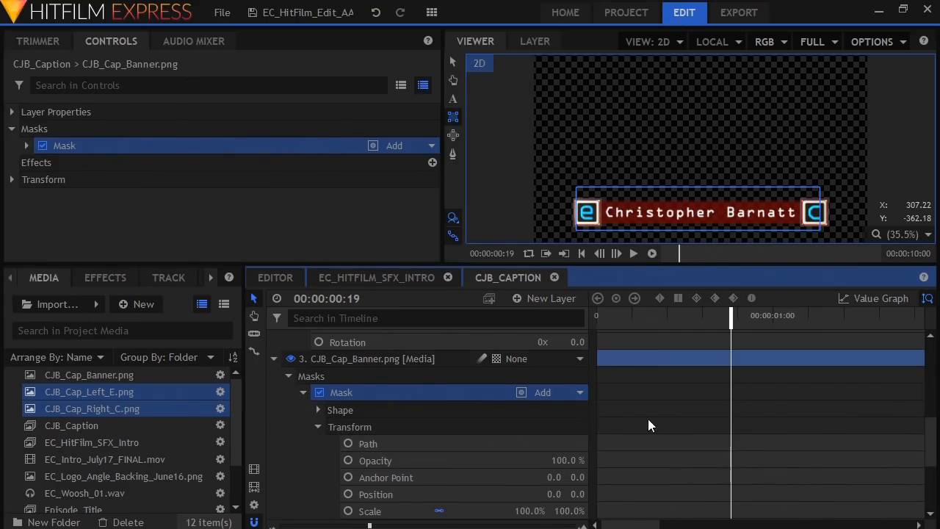
pyautogui.scroll(-3)
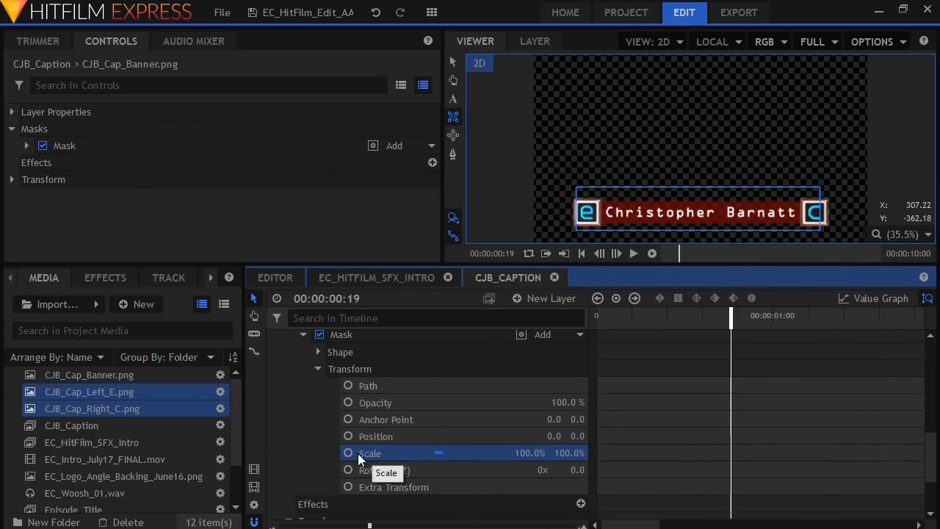
pyautogui.click(349, 453)
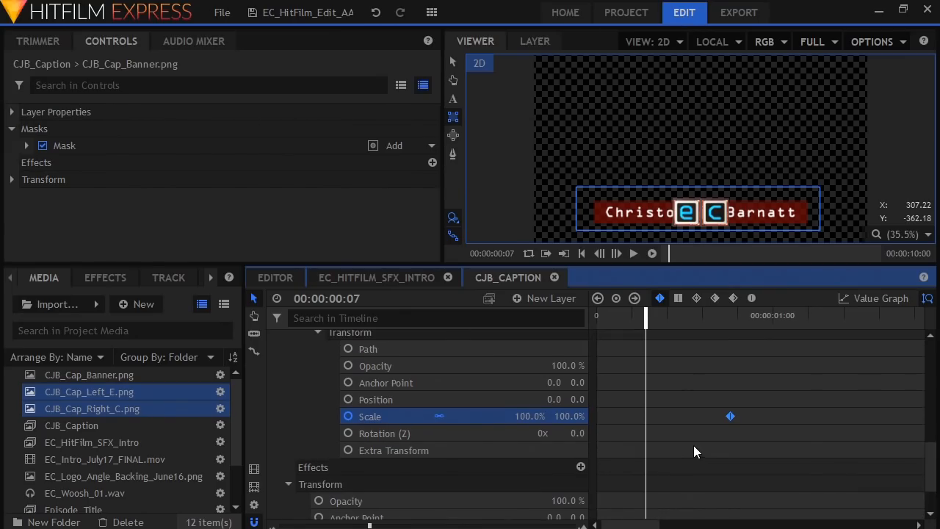
# - Add an earlier mask Scale keyframe at 0% so the banner starts hidden
pyautogui.click(439, 417)
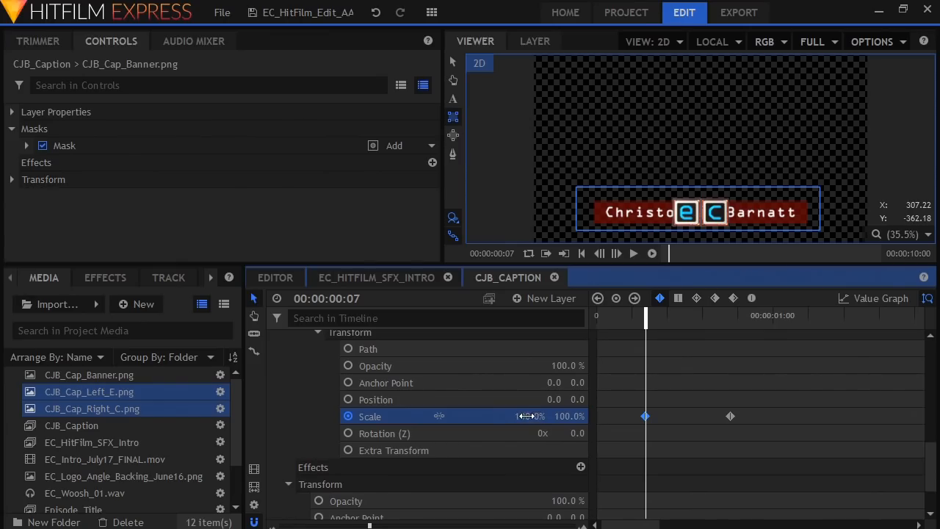
pyautogui.moveTo(533, 416); pyautogui.dragTo(514, 415)
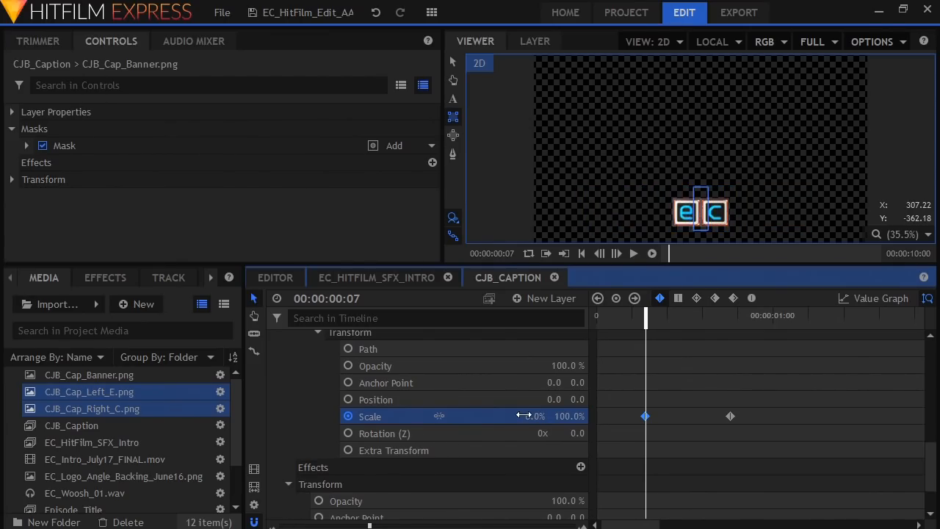
pyautogui.scroll(-3)
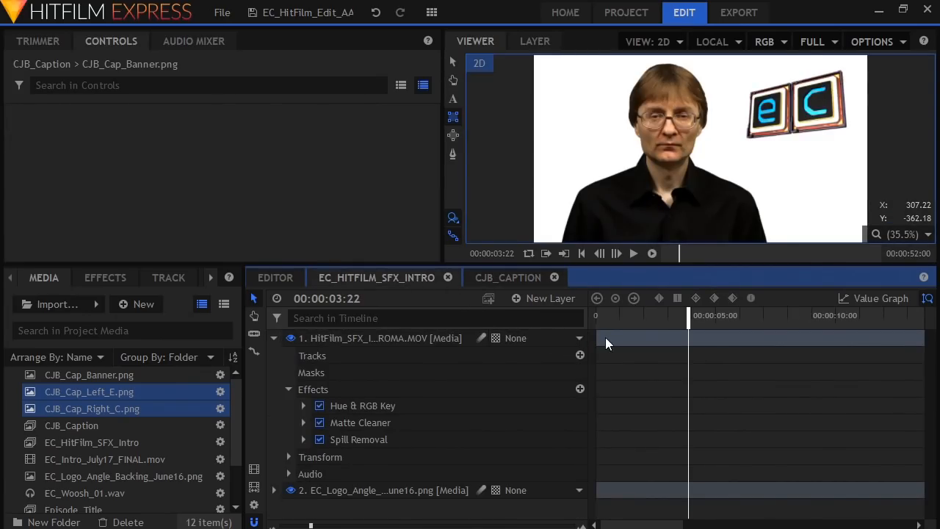
pyautogui.moveTo(628, 323)
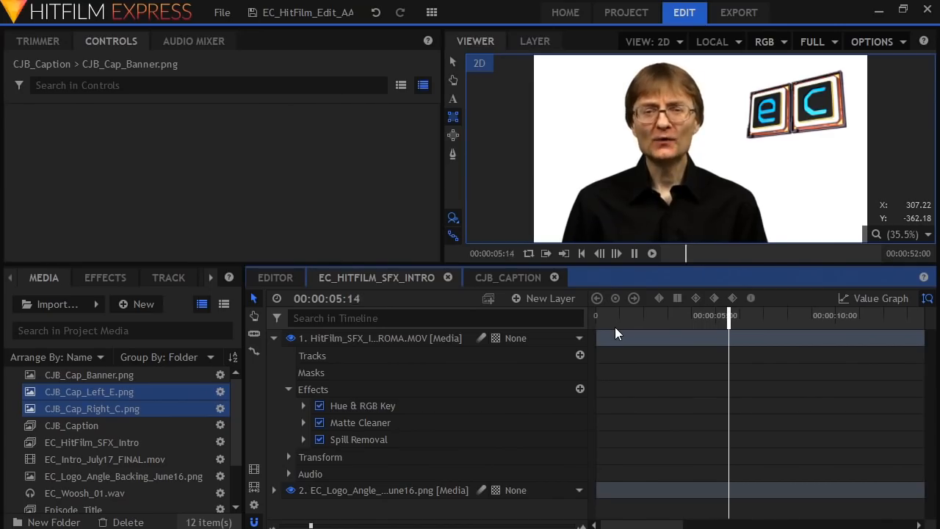
# - Place CJB_Caption onto the EC_HitFilm_SFX_Intro timeline starting at about 7:23
pyautogui.click(651, 253)
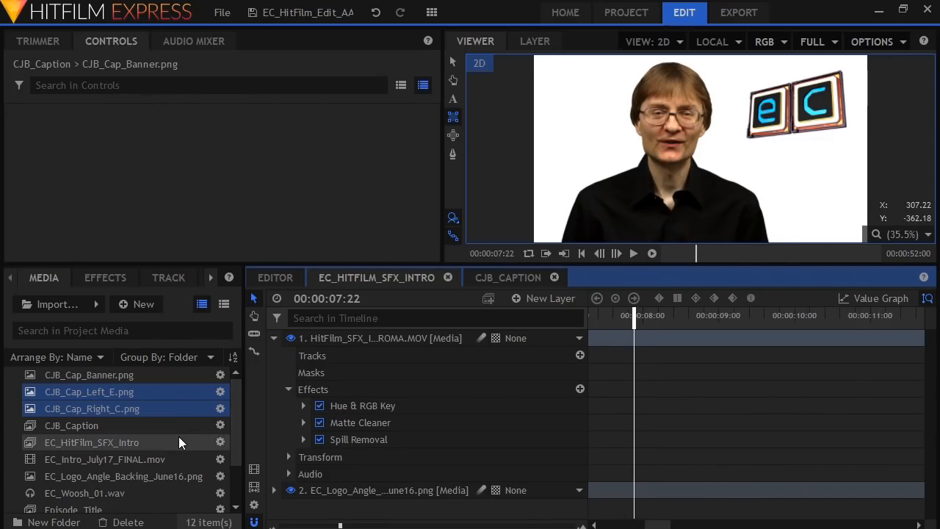
pyautogui.click(71, 425)
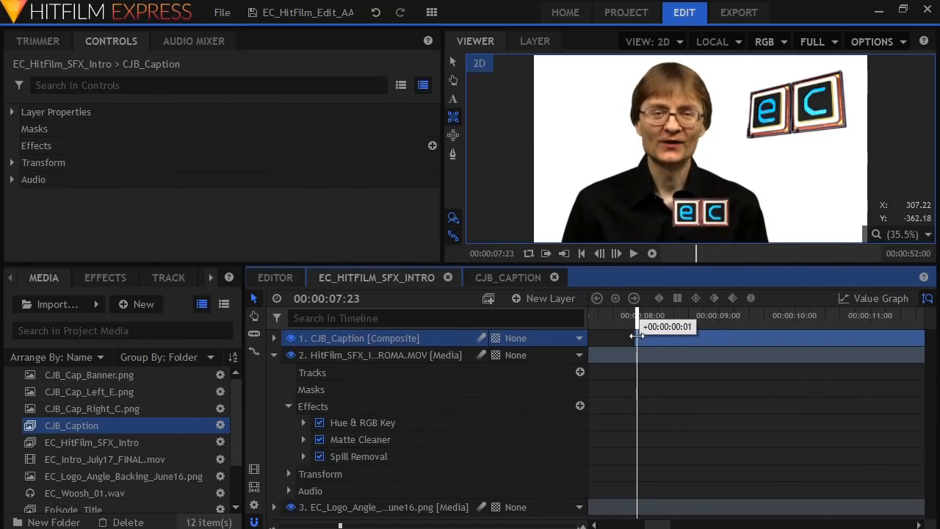
pyautogui.moveTo(638, 338); pyautogui.dragTo(633, 338)
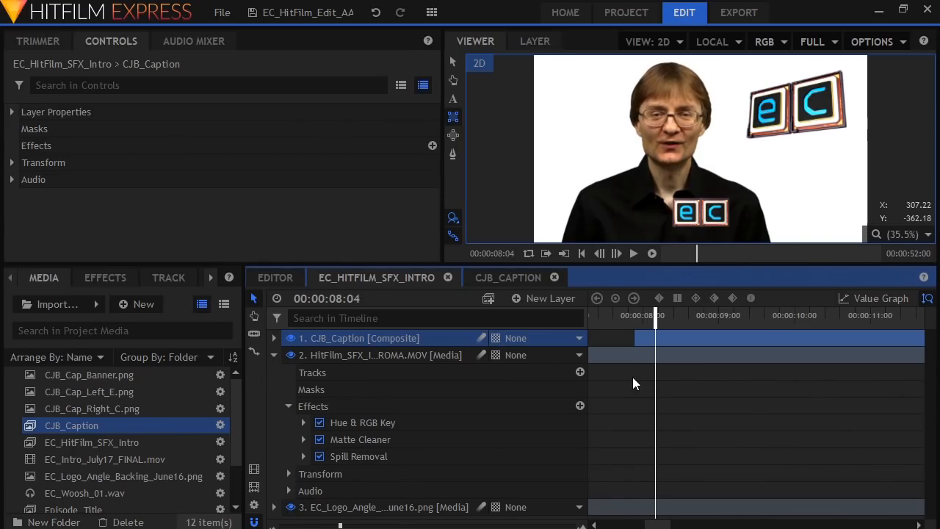
pyautogui.moveTo(311, 348)
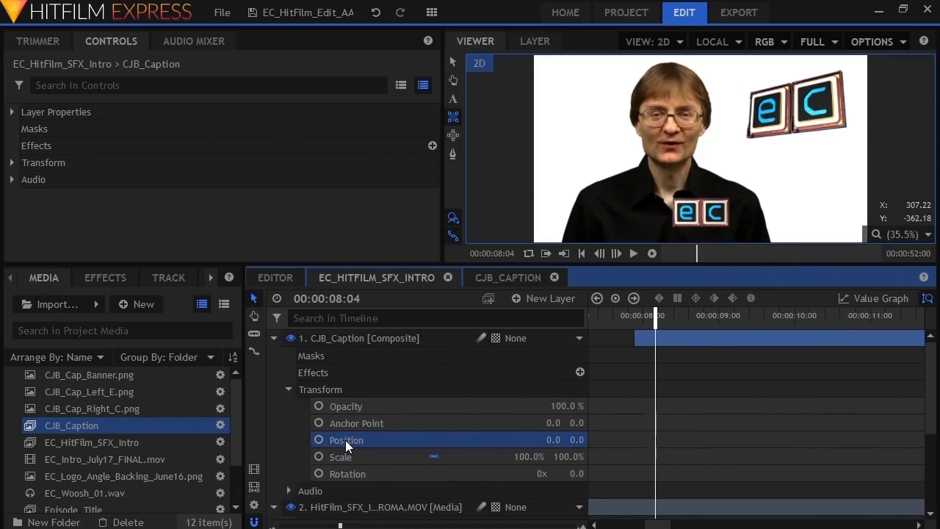
pyautogui.moveTo(346, 440)
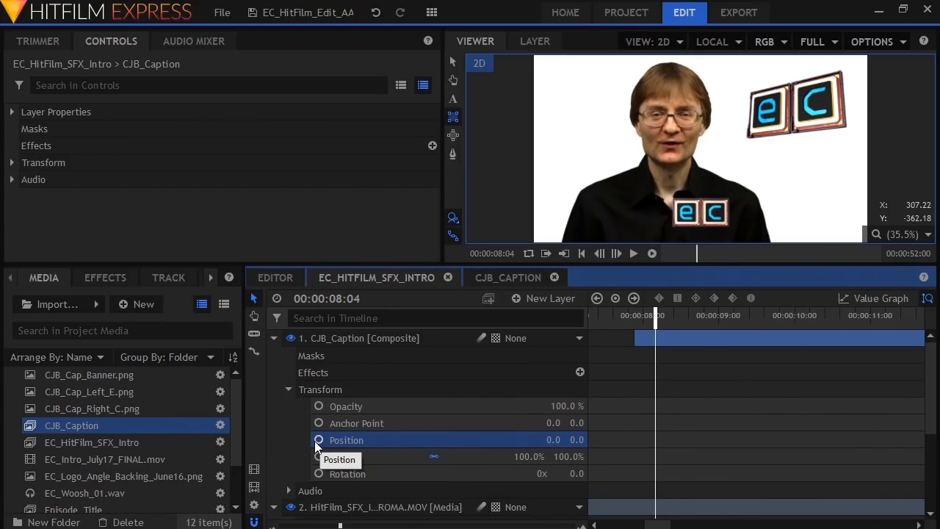
# - Keyframe the caption's Position at 8:04, start it at Y -175 on its first frame, and preview the slide up
pyautogui.click(319, 439)
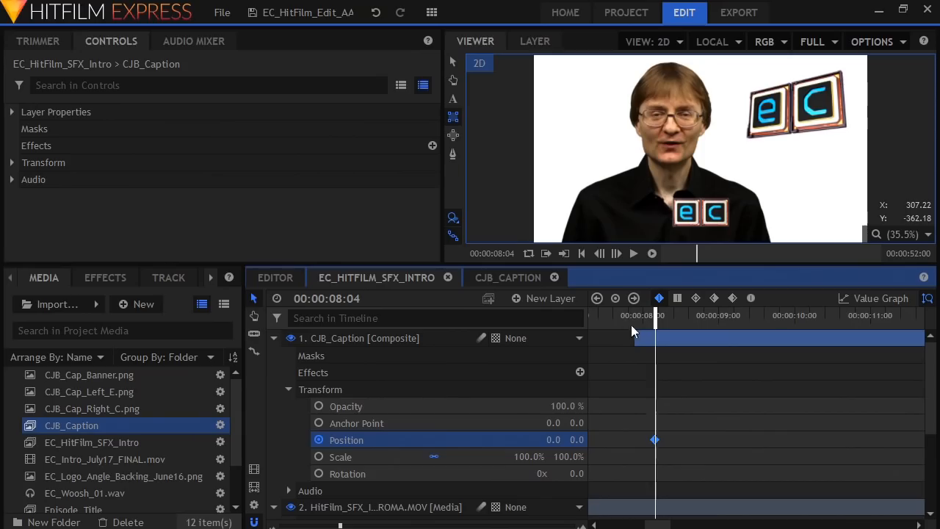
pyautogui.moveTo(656, 315); pyautogui.dragTo(637, 315)
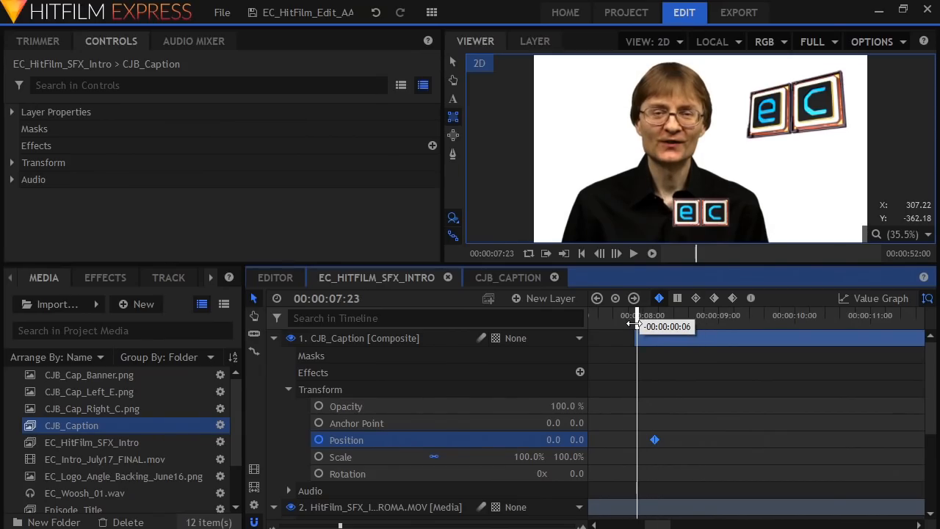
pyautogui.moveTo(654, 315); pyautogui.dragTo(634, 315)
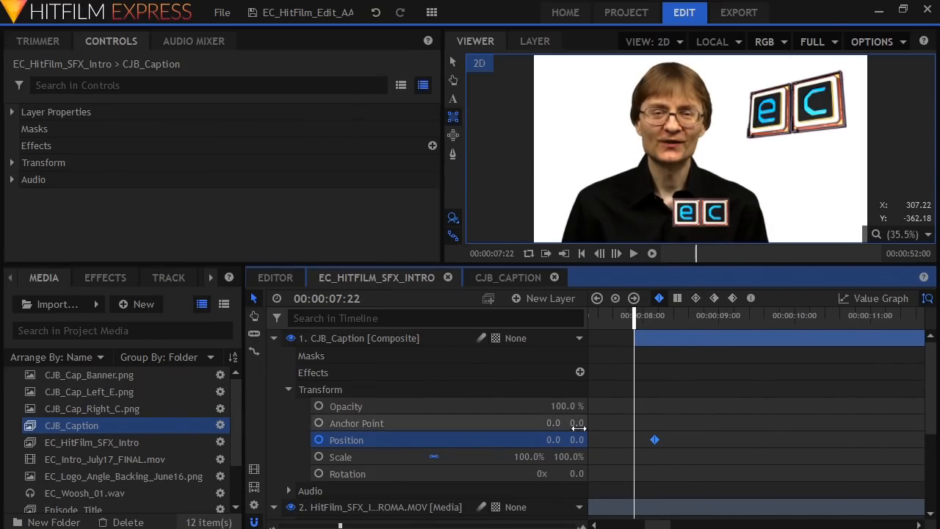
pyautogui.moveTo(577, 440); pyautogui.dragTo(577, 439)
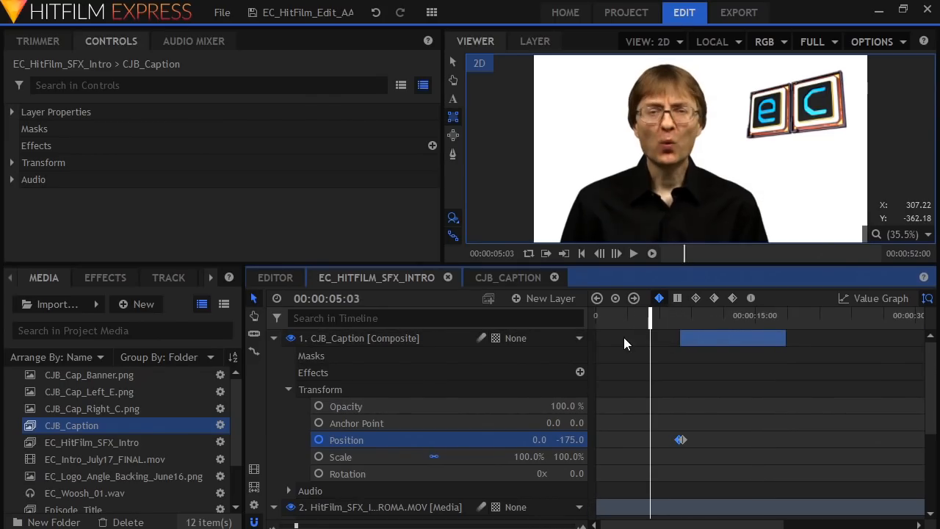
pyautogui.click(616, 253)
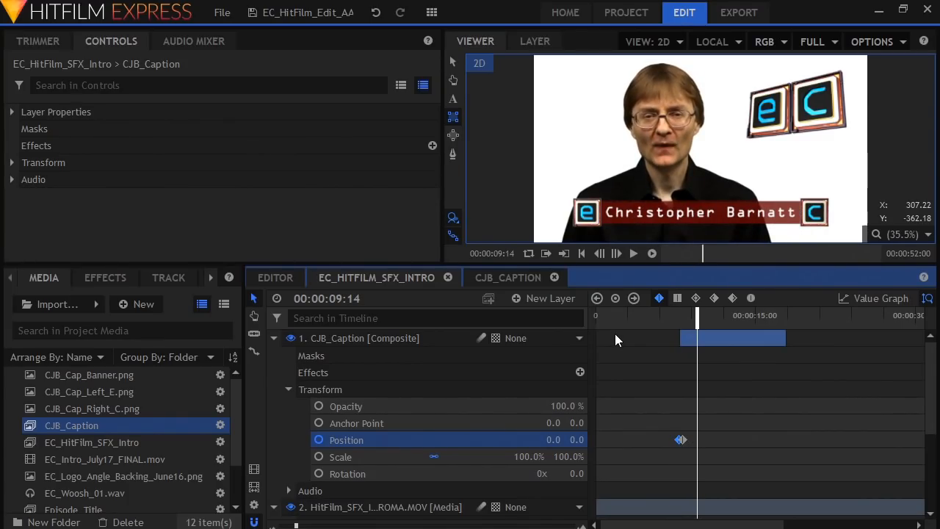
pyautogui.moveTo(396, 355)
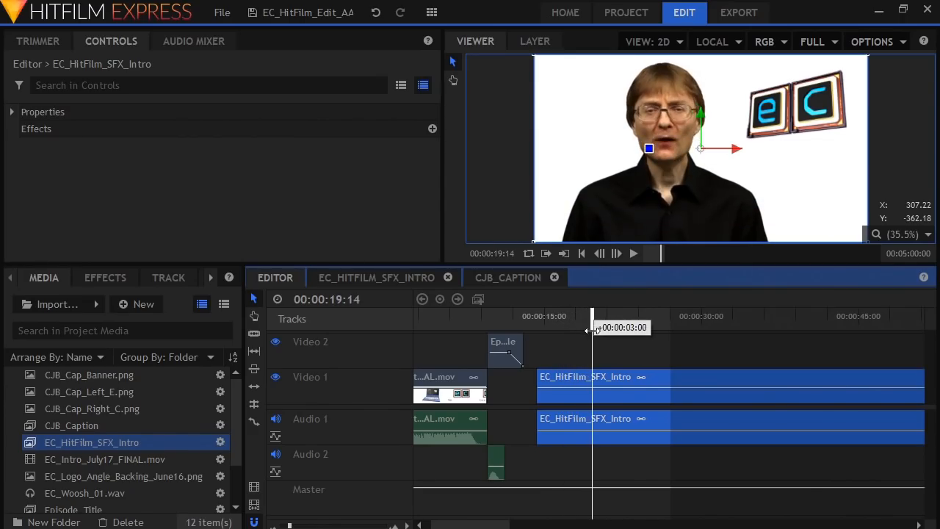
# - Scrub to the intro clip in the Editor timeline and play it to check the sliding caption
pyautogui.moveTo(593, 327); pyautogui.dragTo(584, 327)
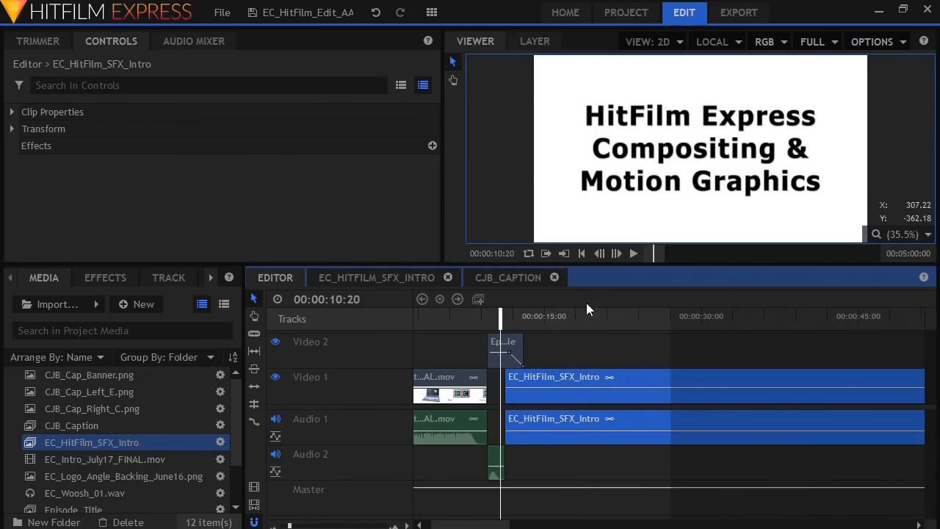
pyautogui.click(616, 254)
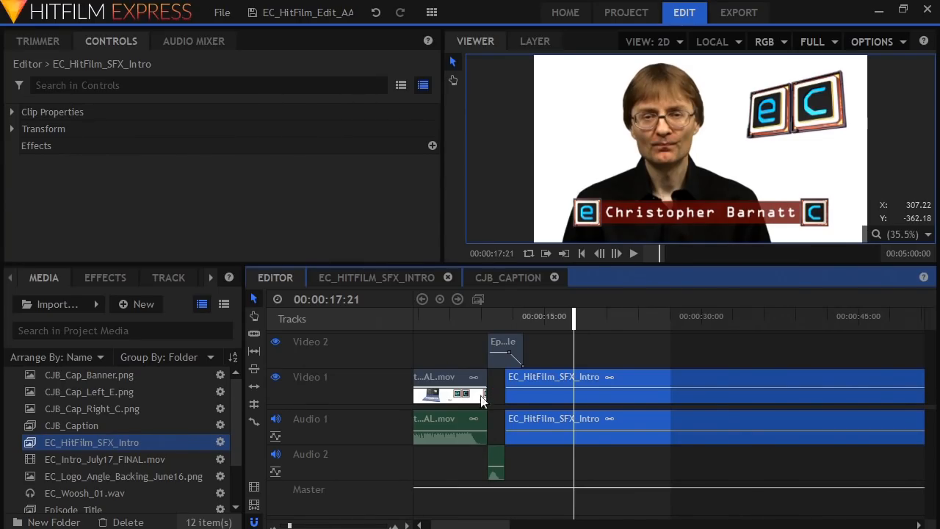
pyautogui.moveTo(254, 504)
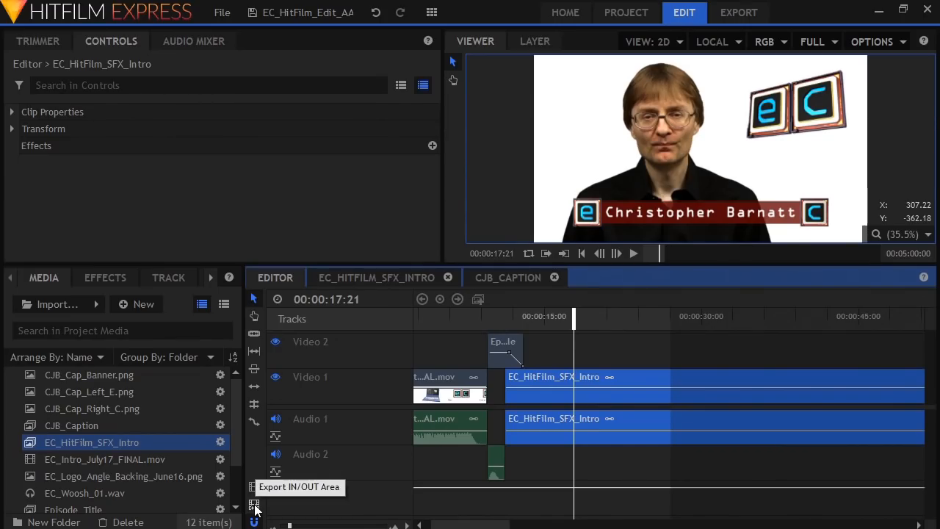
# - Export the edit with the CJB_YouTube_720p preset and show the resulting Editor.mp4 in its folder
pyautogui.click(253, 504)
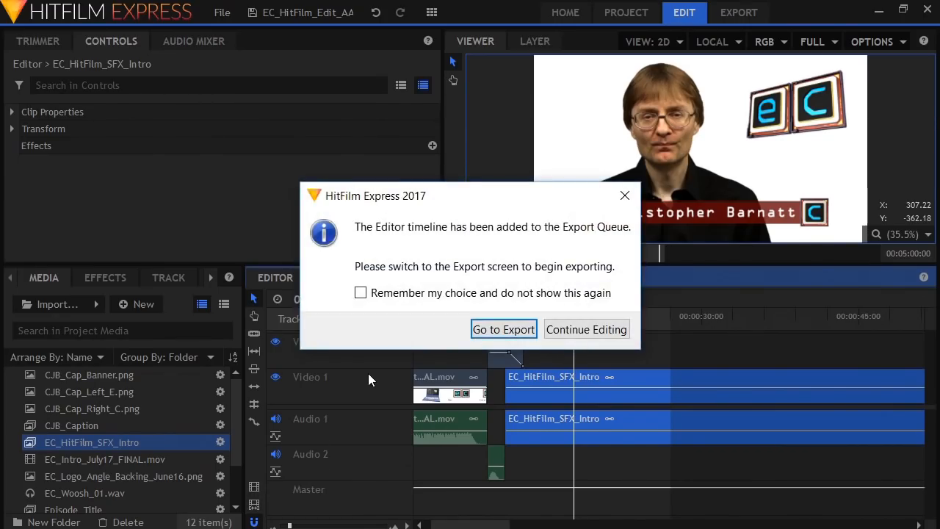
pyautogui.click(504, 329)
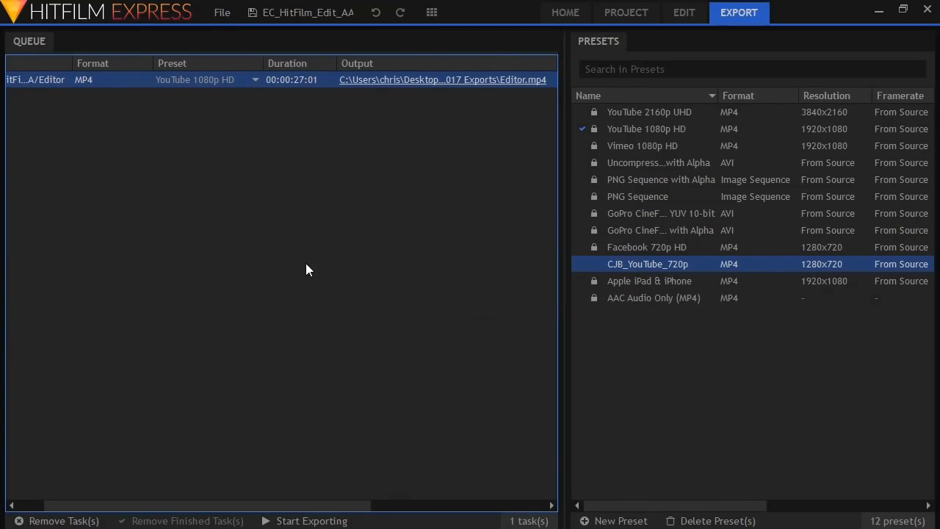
pyautogui.click(255, 79)
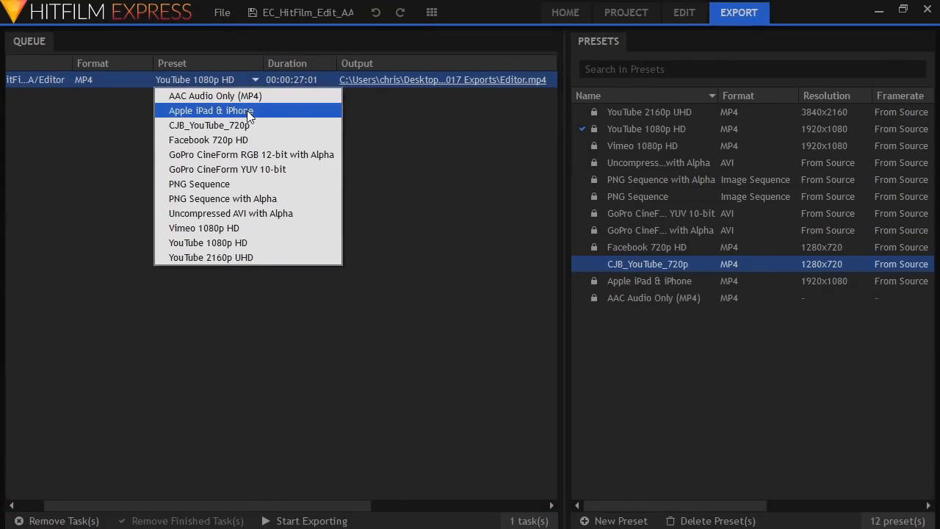
pyautogui.click(211, 125)
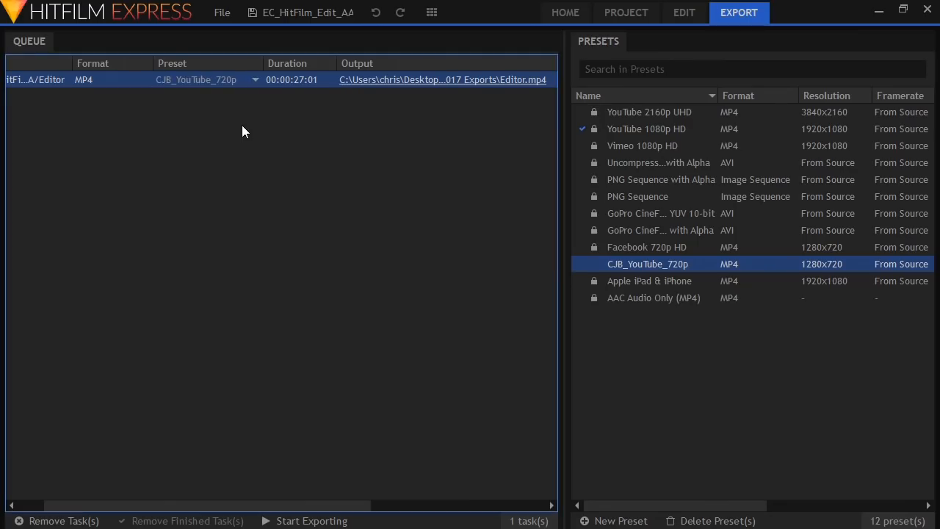
pyautogui.moveTo(257, 439)
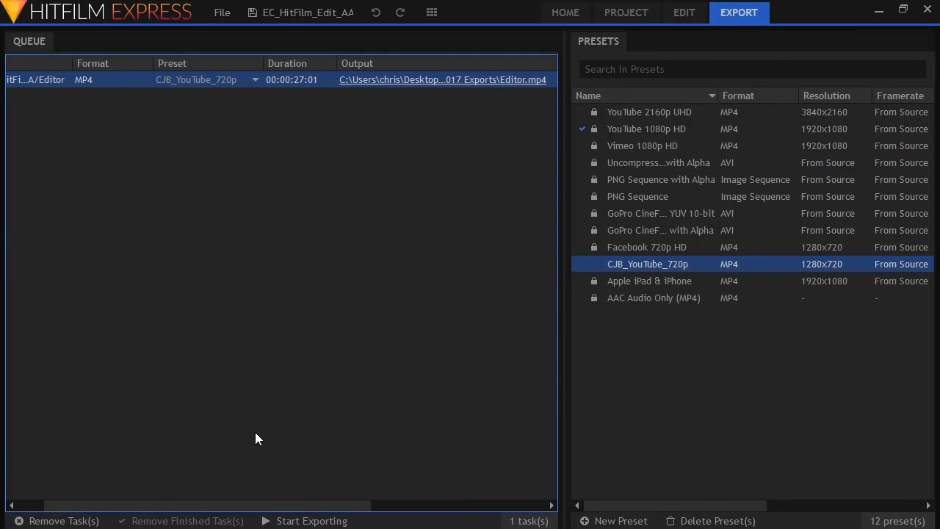
pyautogui.click(312, 521)
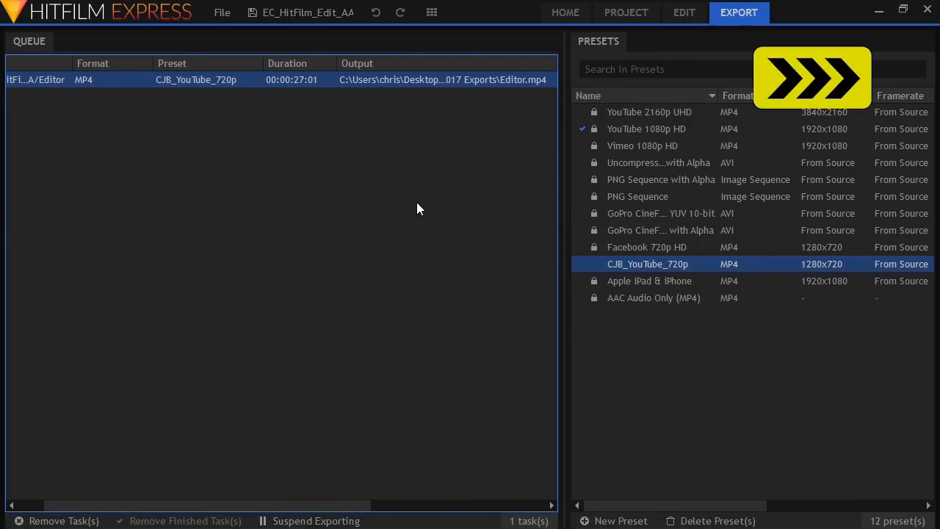
pyautogui.moveTo(399, 83)
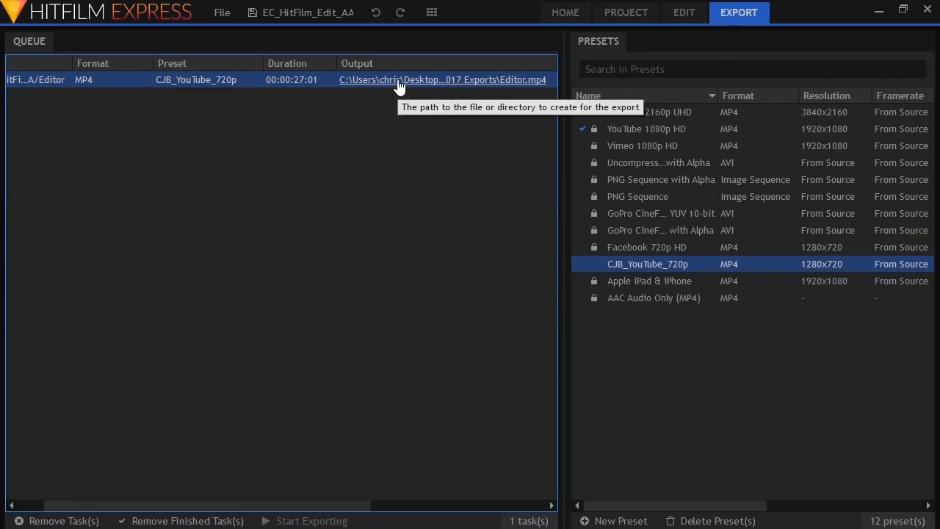
pyautogui.click(442, 79)
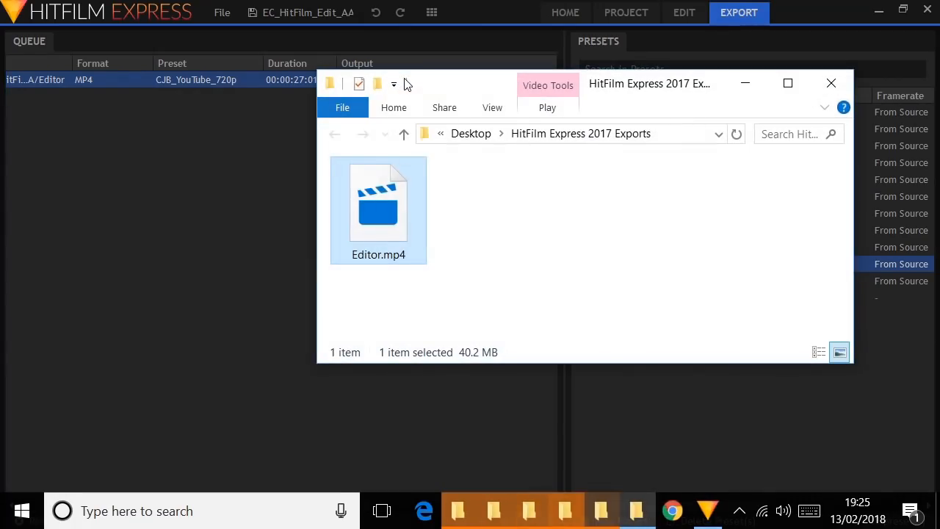